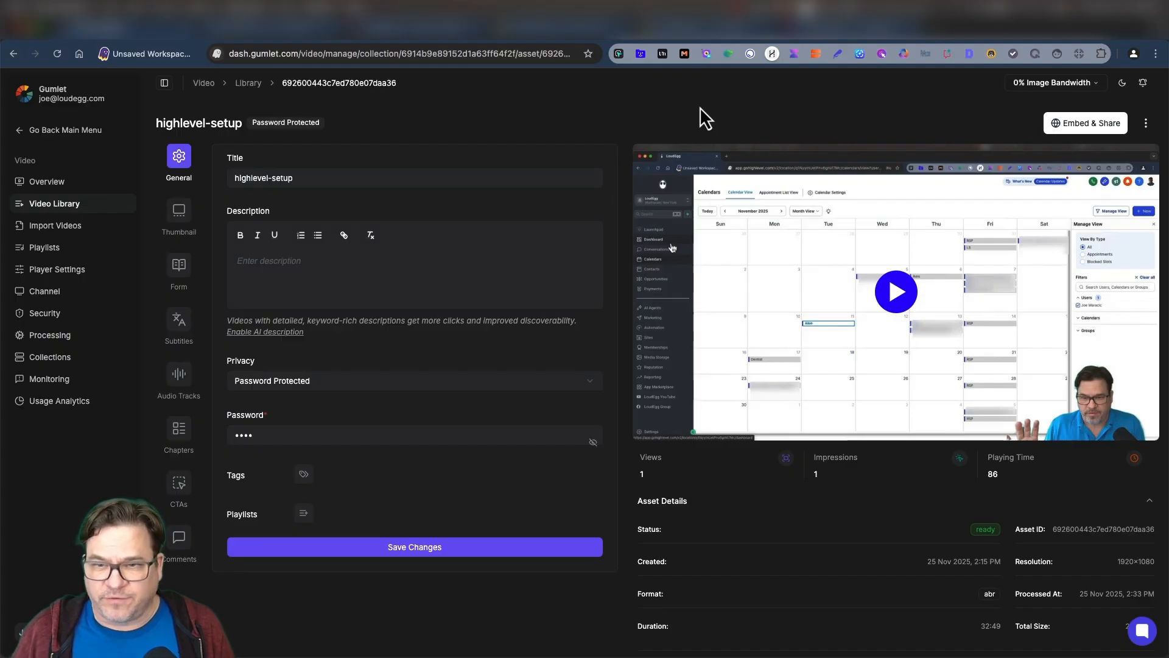
Go to the video overview, then the Video Collections table listing My Collection and Art
click(46, 181)
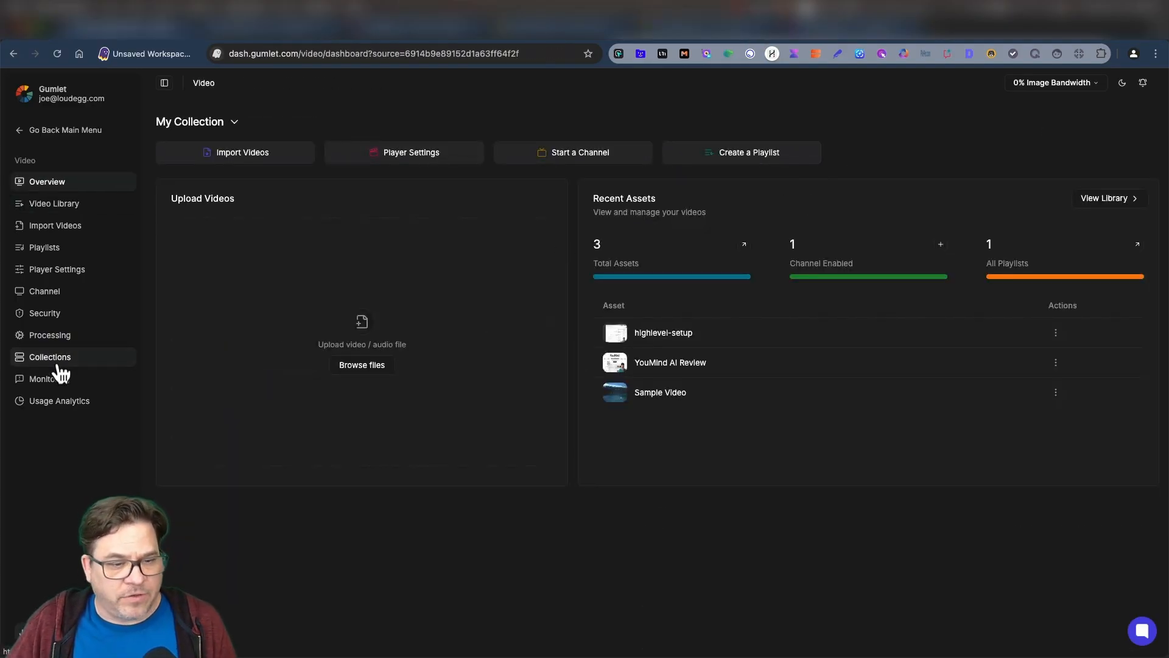
click(48, 357)
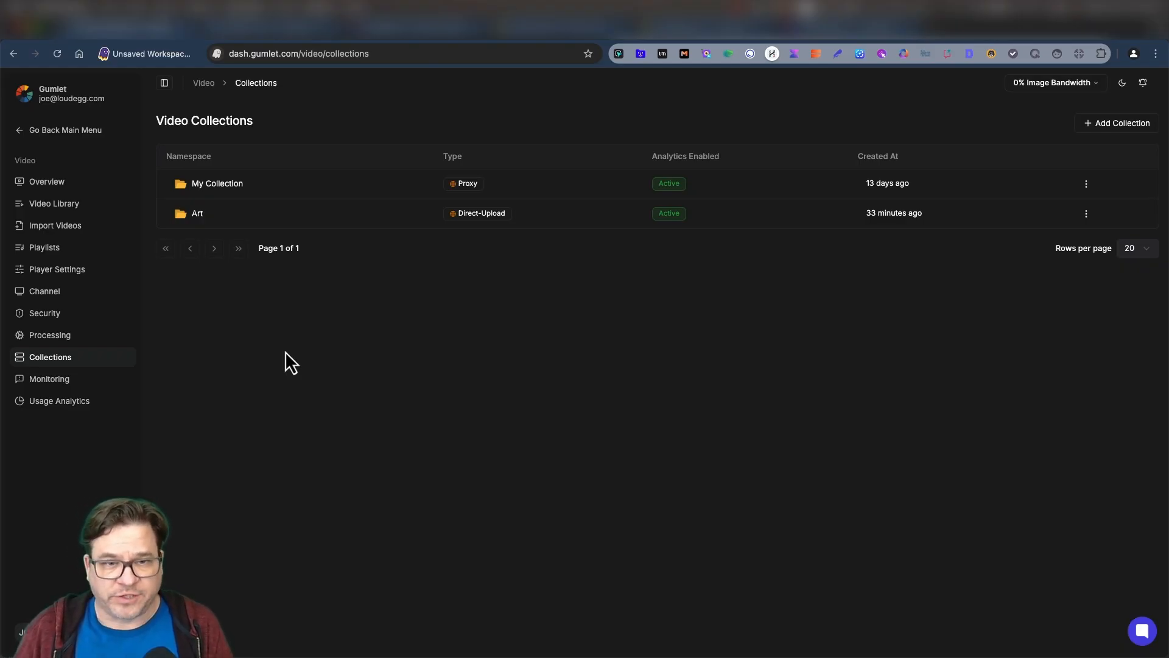
mouse_move(60, 136)
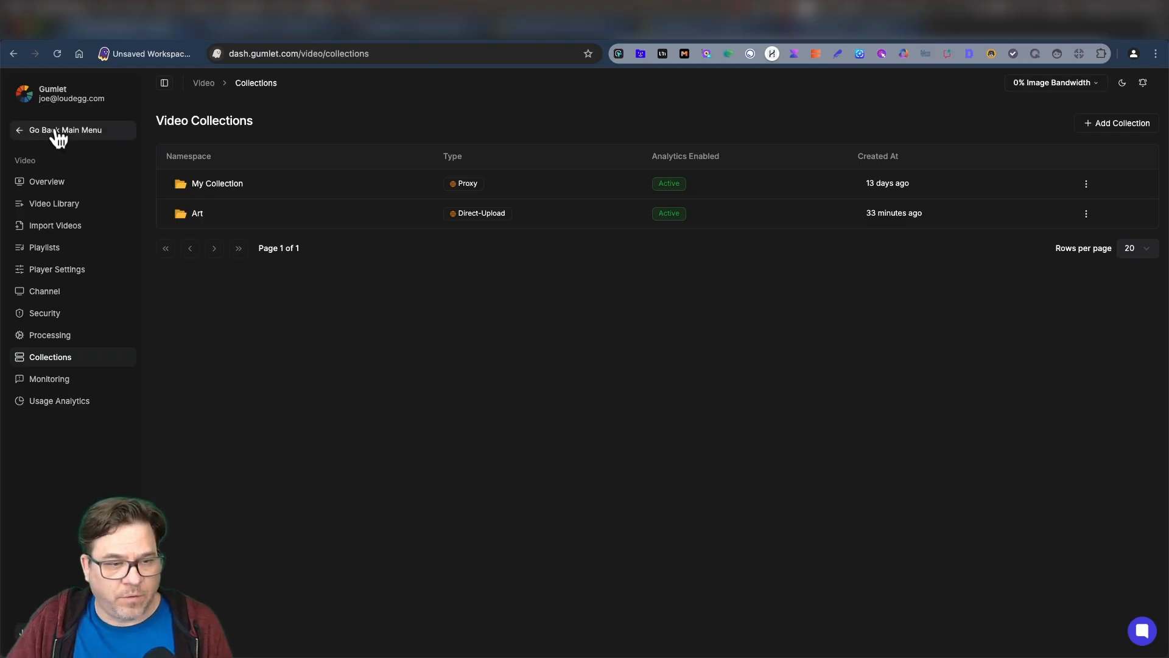
Return to the main menu and show the Analytics Views Dashboard with views, play time and completion charts
click(64, 131)
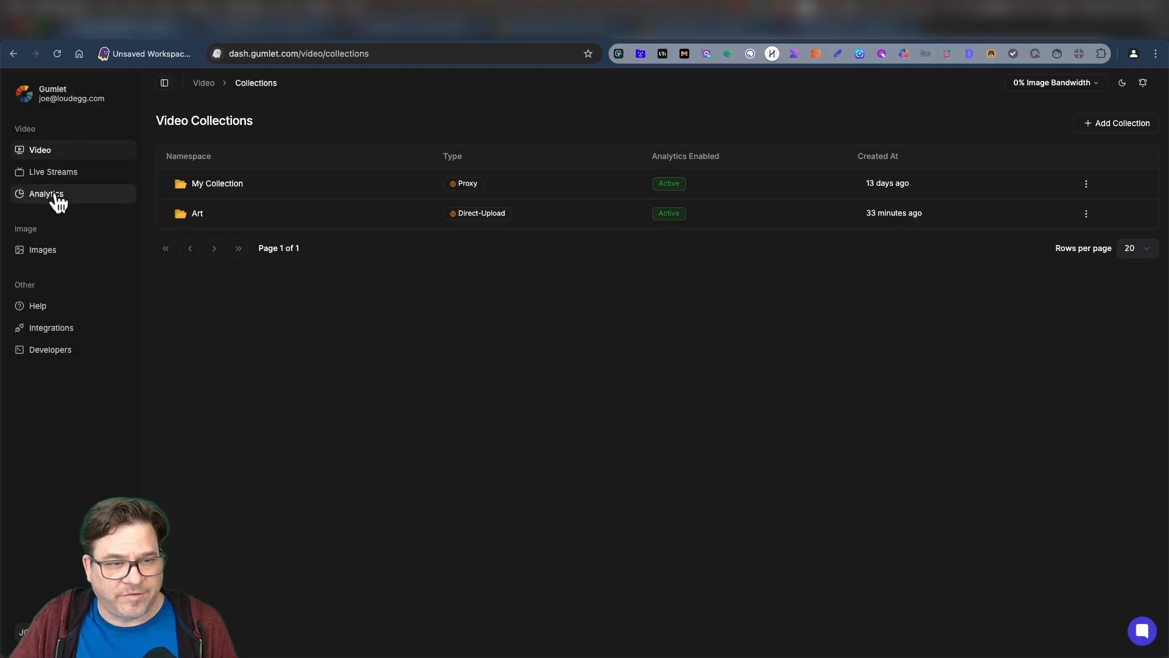
click(45, 193)
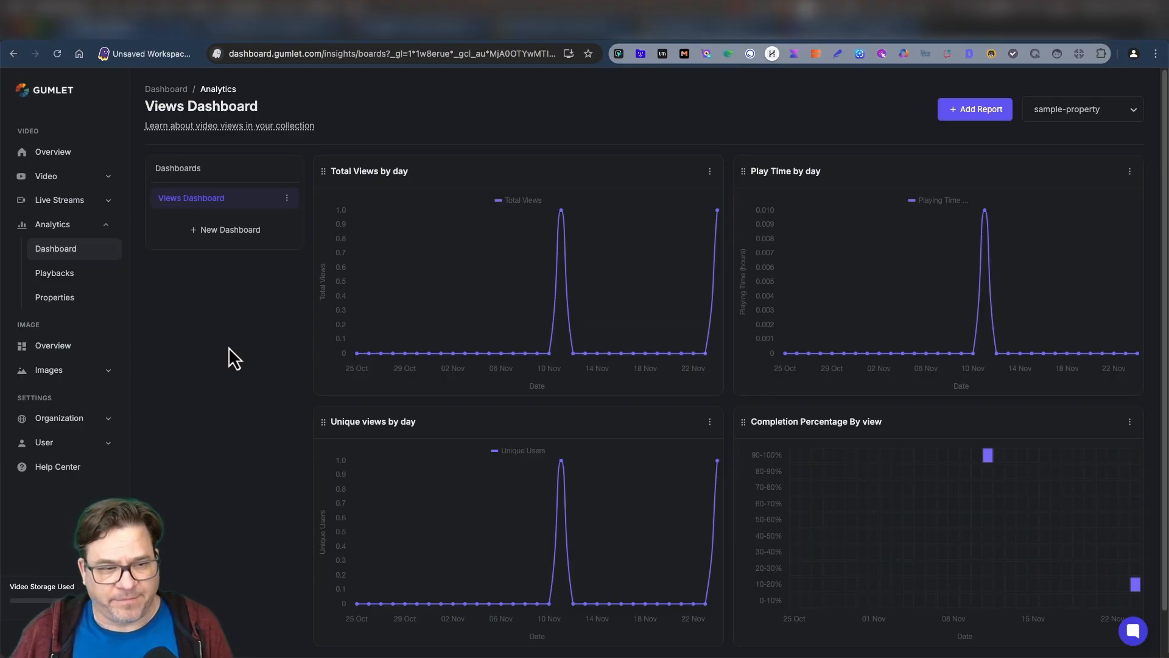
mouse_move(97, 205)
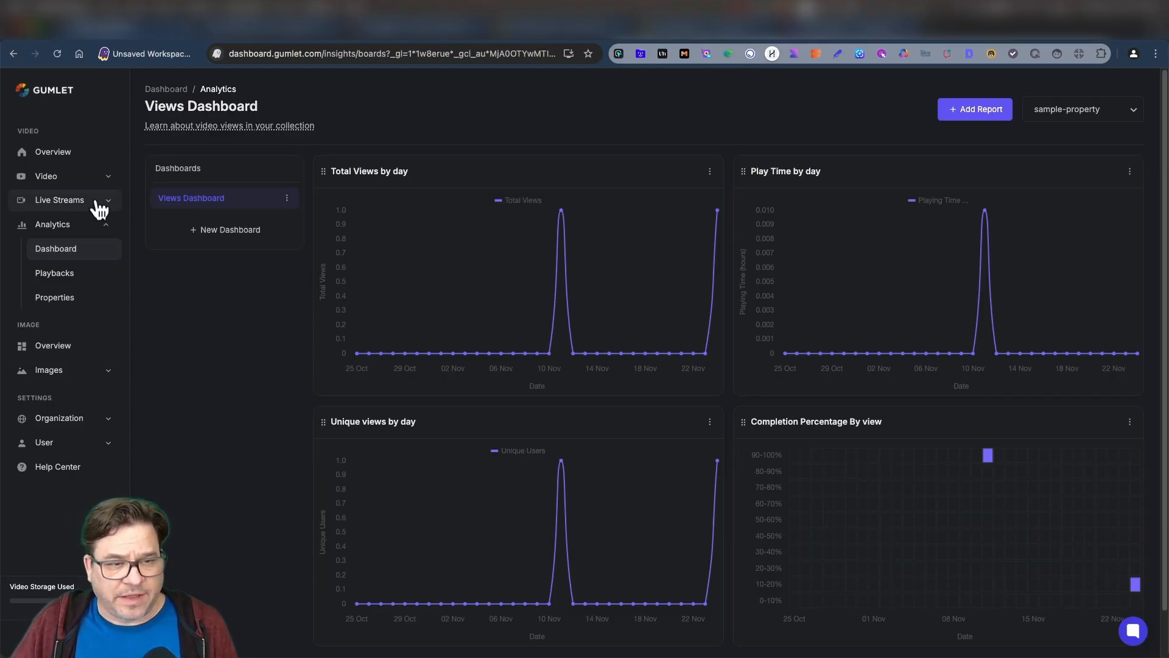
Preview the Add Live Stream form with its start date picker, then dismiss it leaving an empty stream list
click(60, 198)
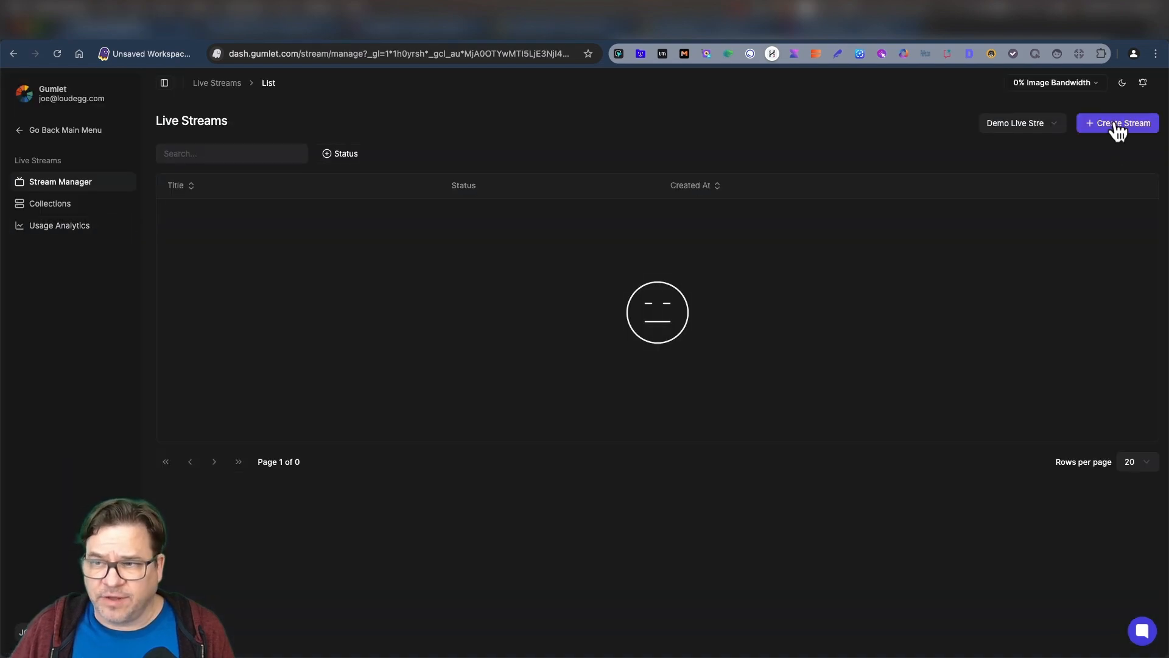
click(1118, 123)
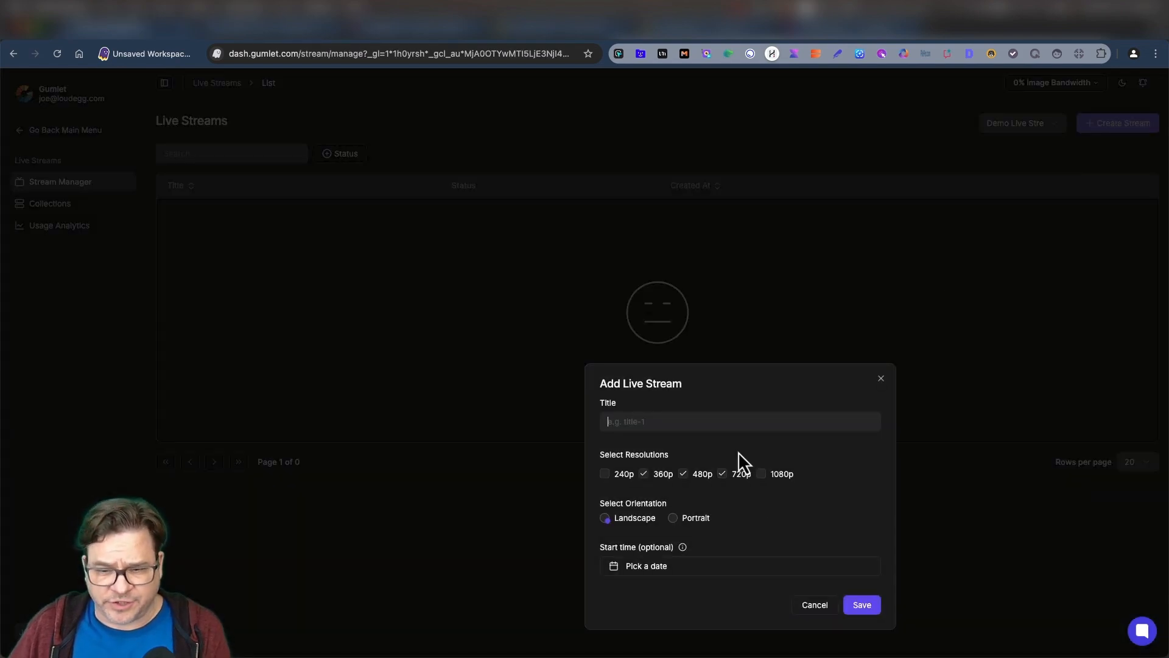
click(645, 565)
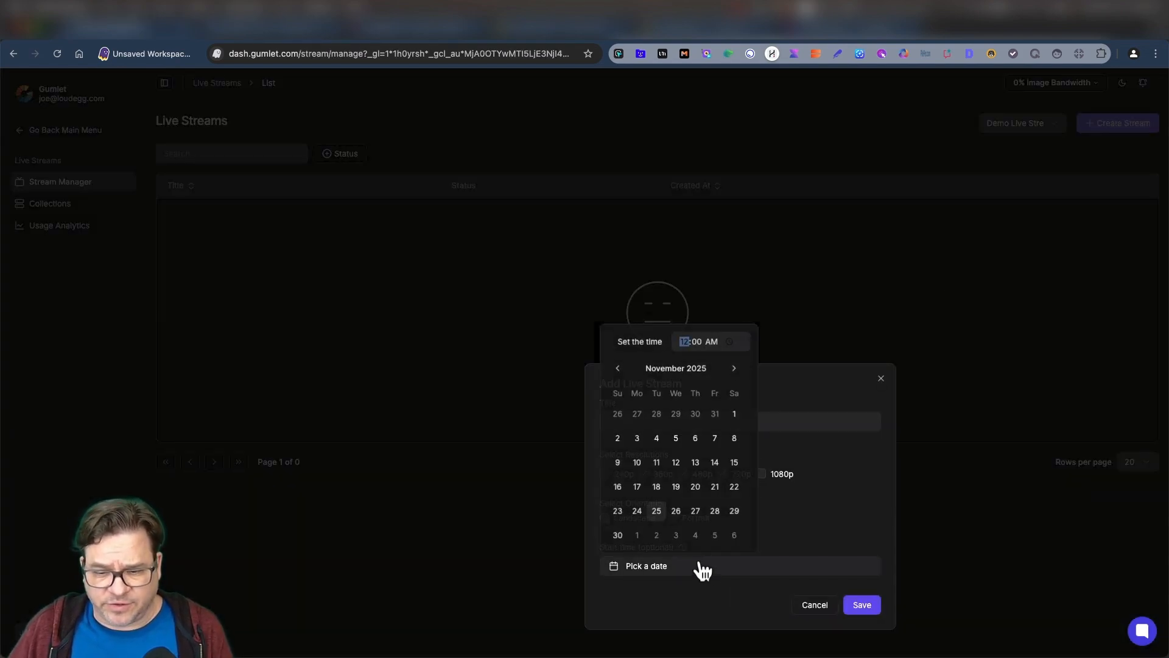
click(813, 604)
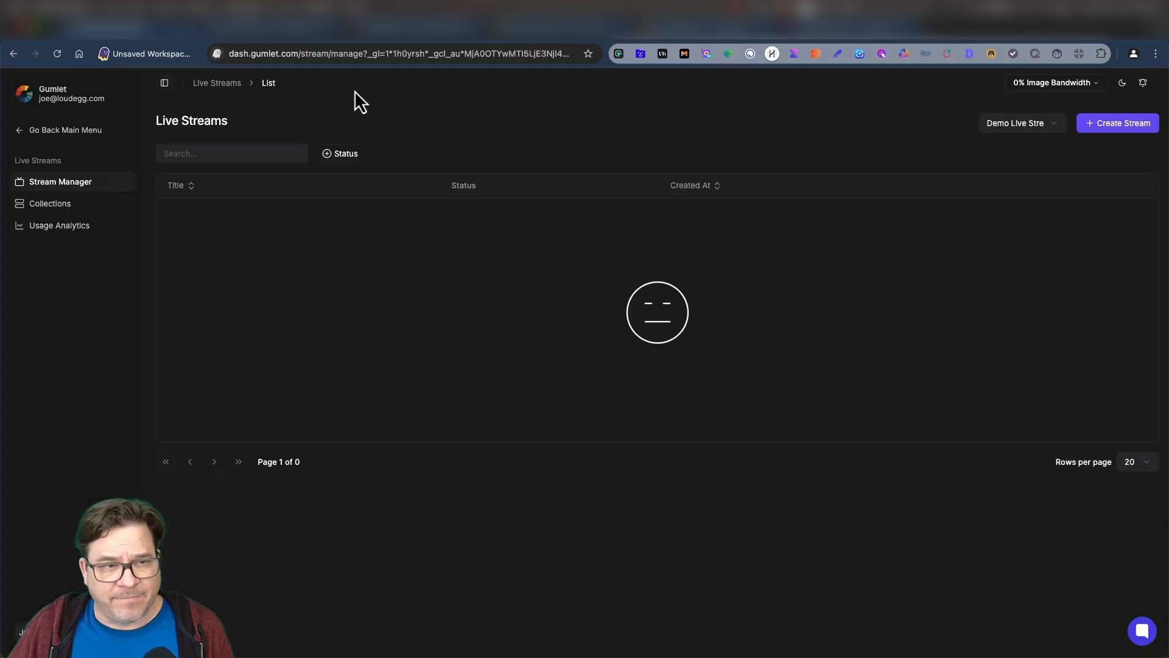
mouse_move(374, 95)
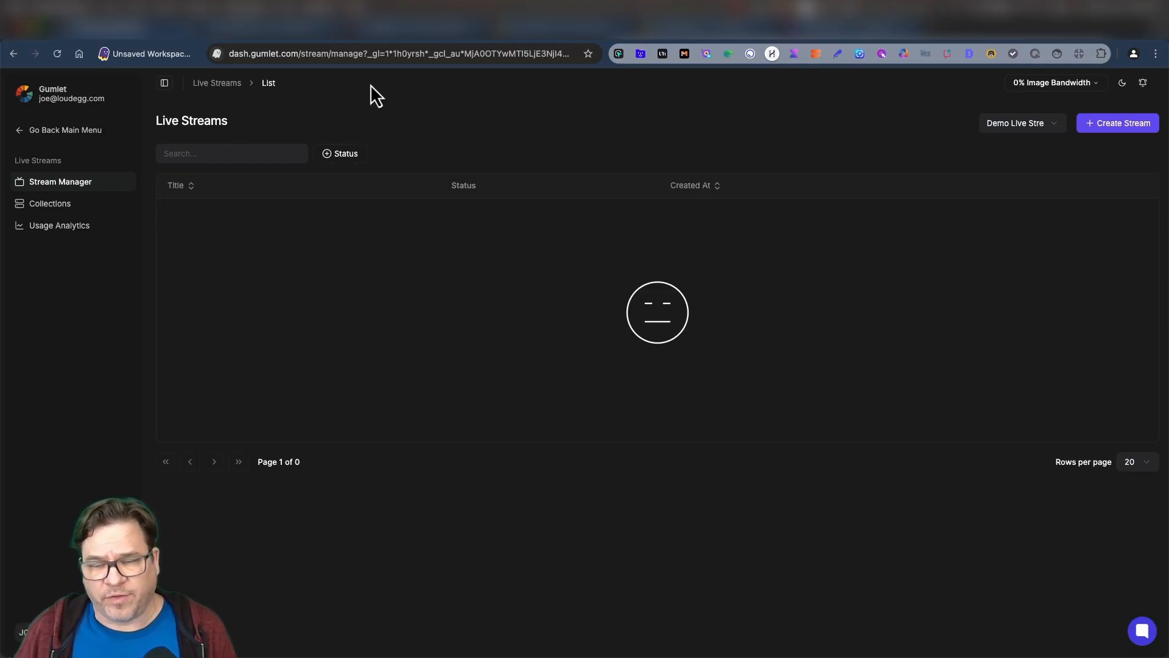
Return to the main menu and go to Images before viewing the AppSumo Gumlet Video license tiers
click(64, 130)
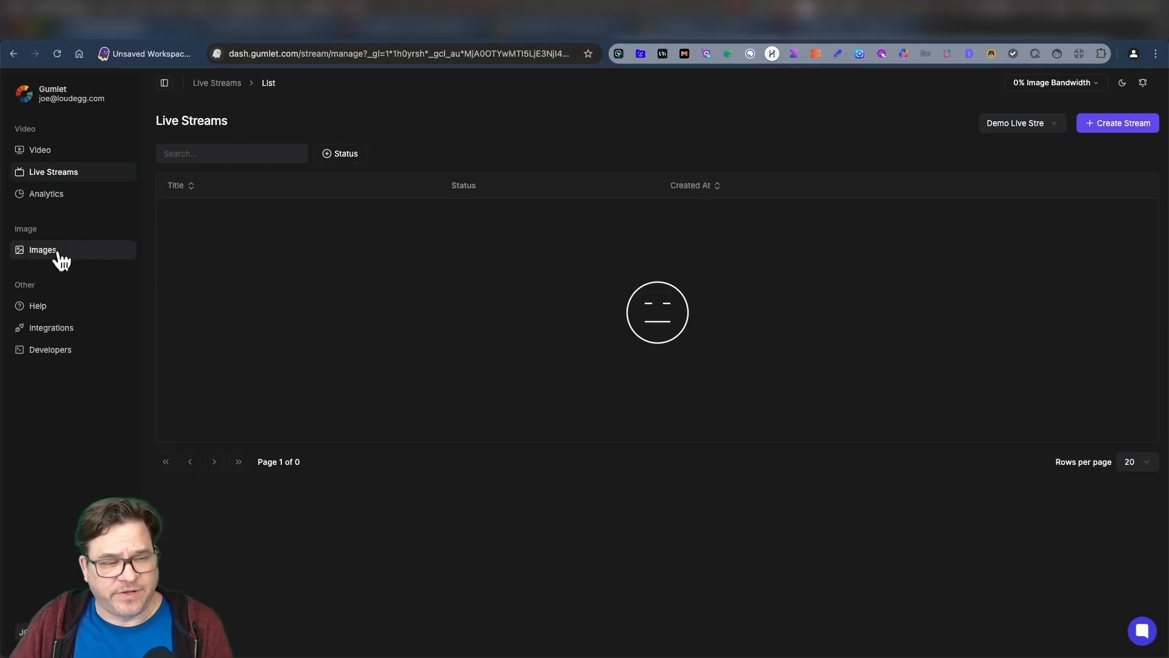
click(42, 249)
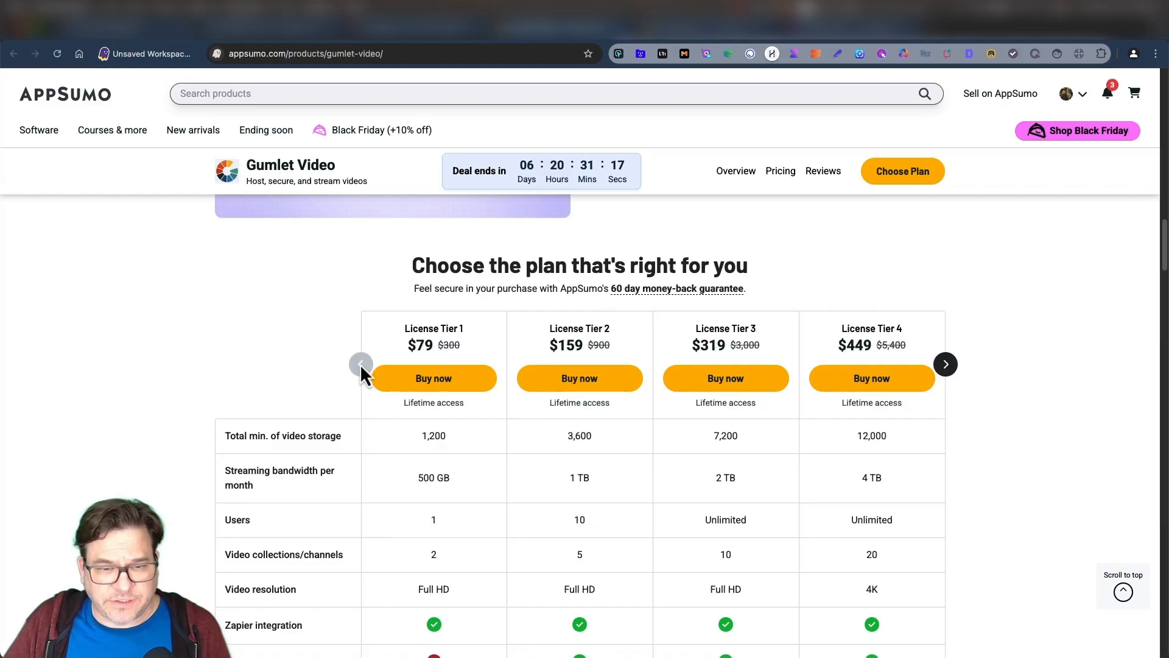
mouse_move(330, 356)
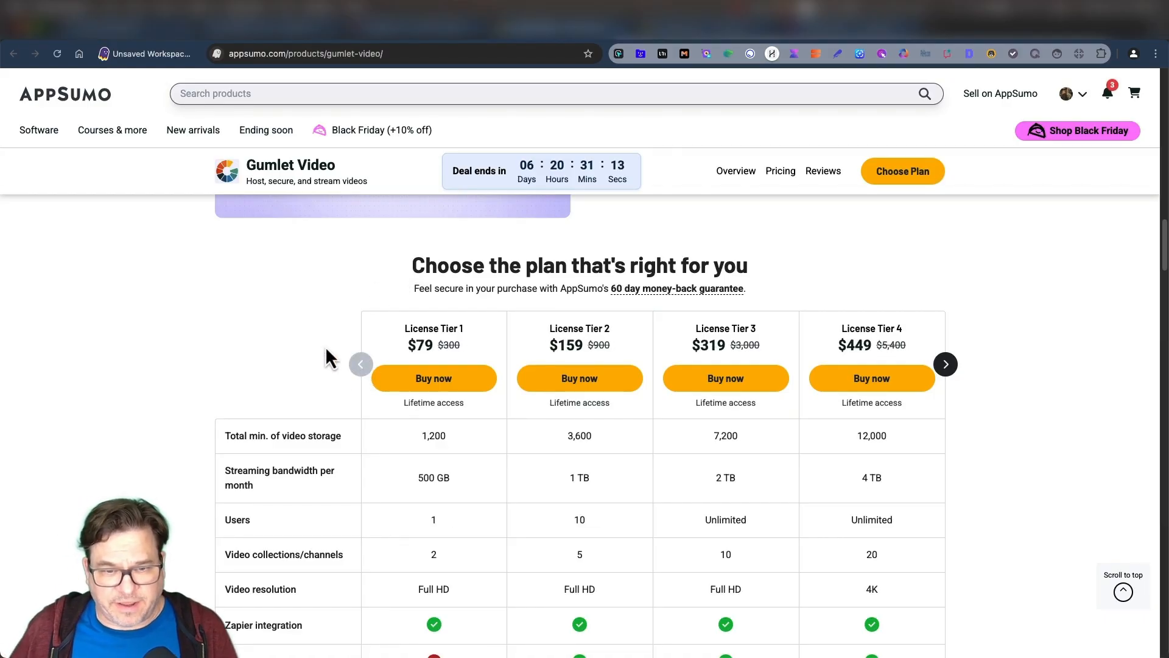
scroll(down, 3)
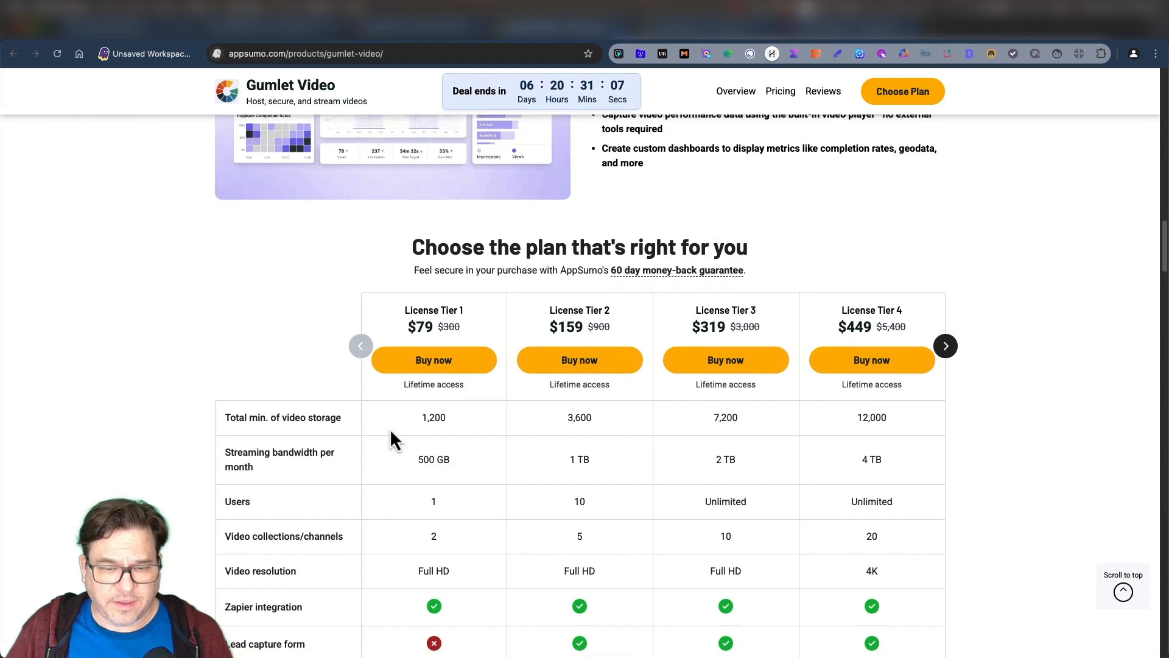
scroll(down, 3)
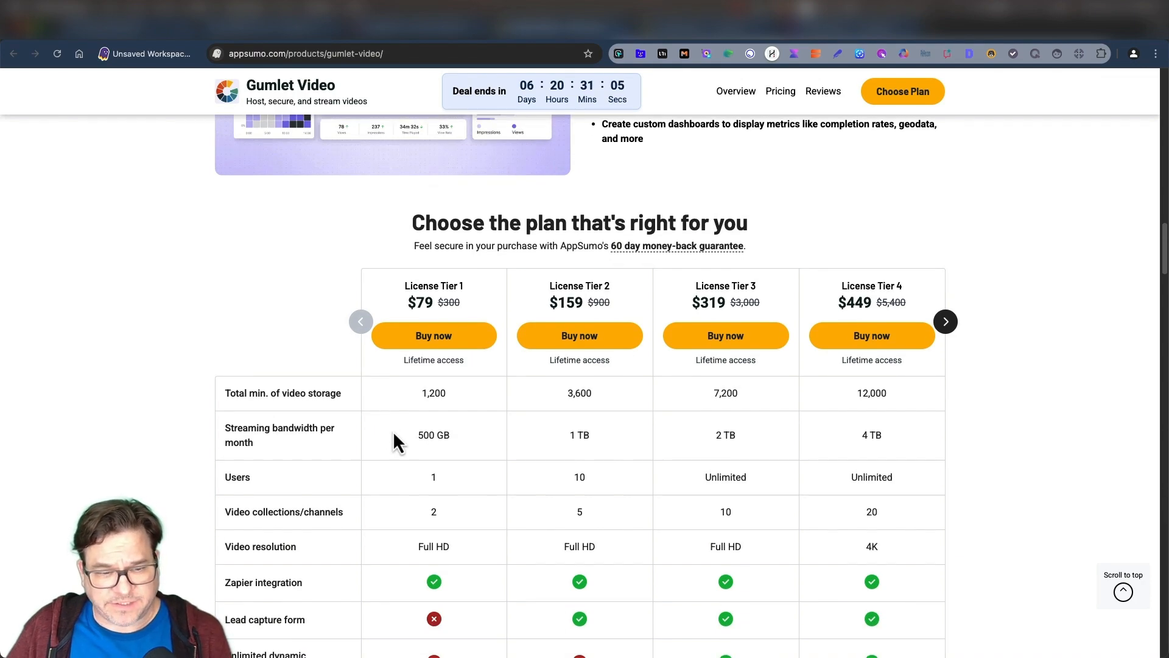
mouse_move(327, 446)
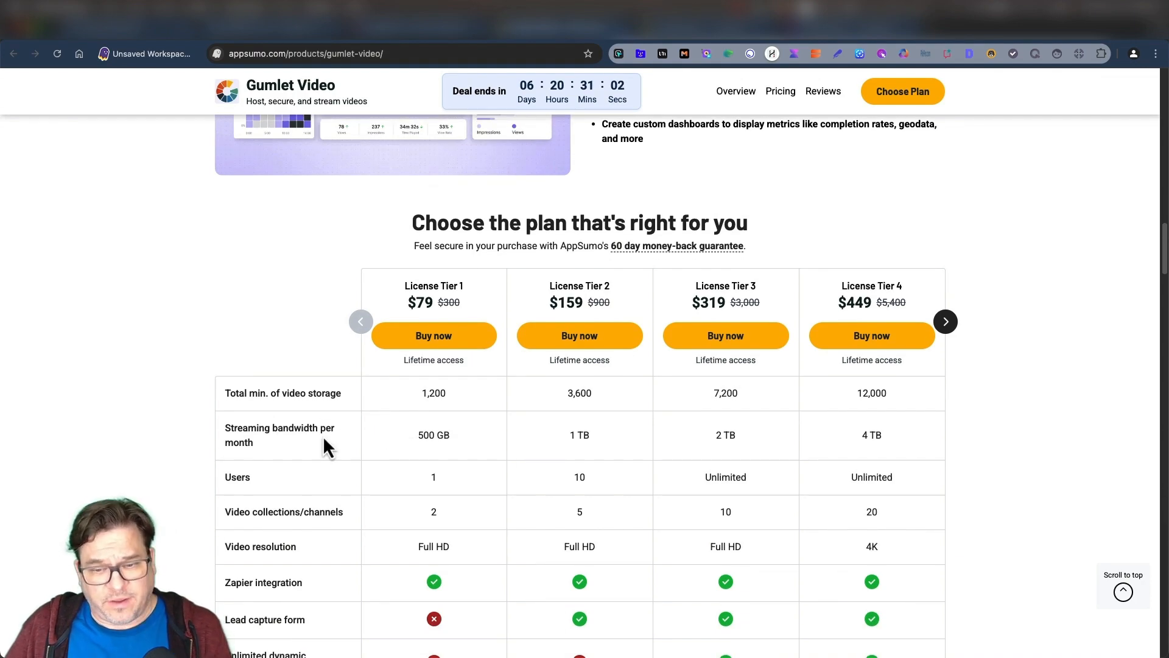
mouse_move(692, 463)
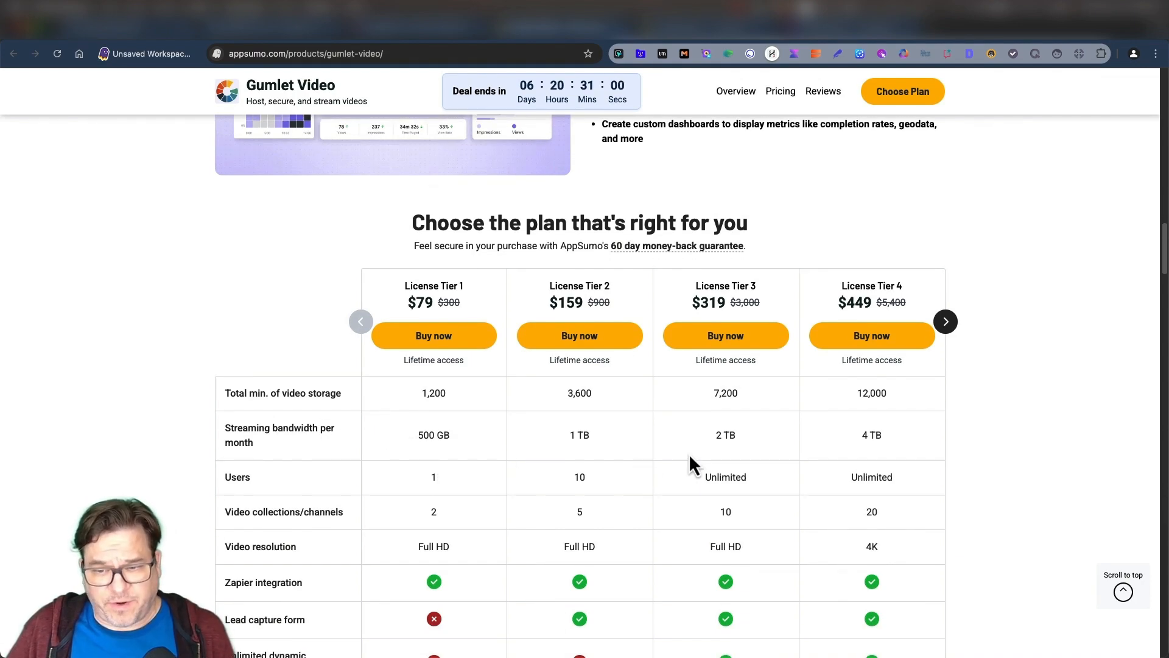
click(945, 321)
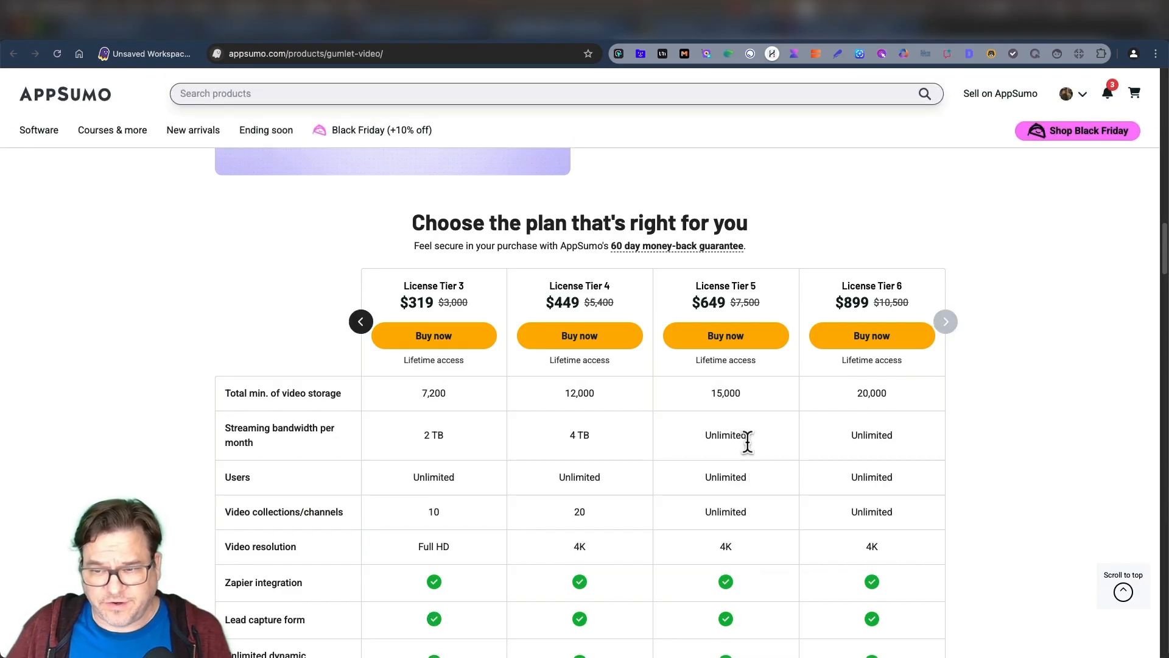
mouse_move(794, 493)
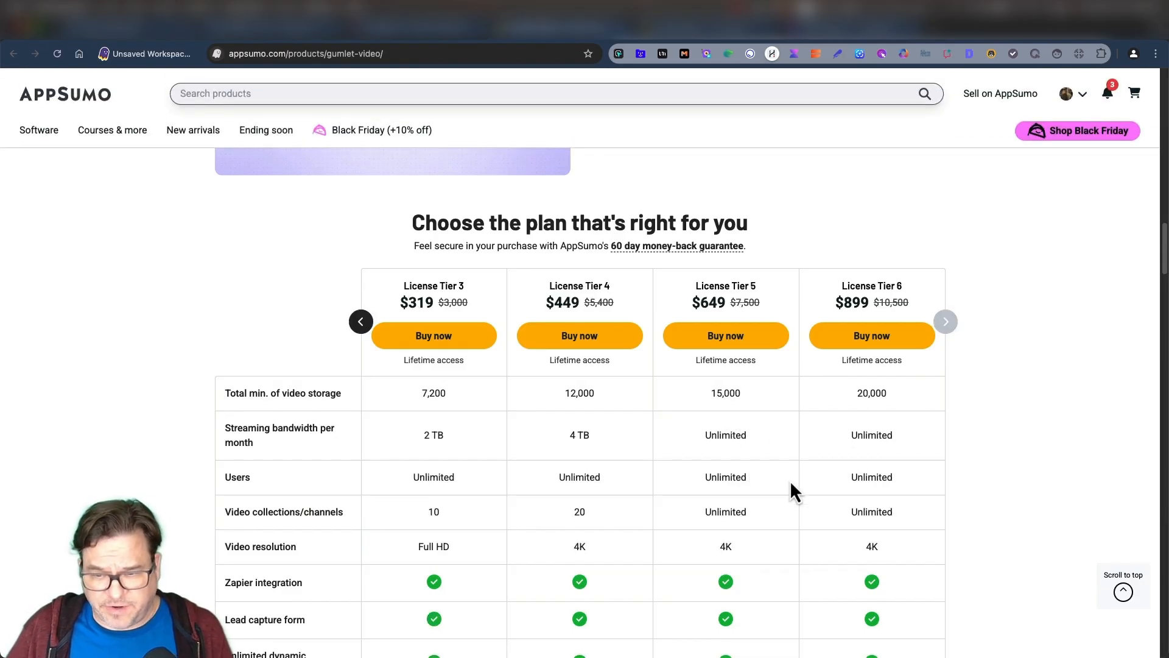
mouse_move(675, 579)
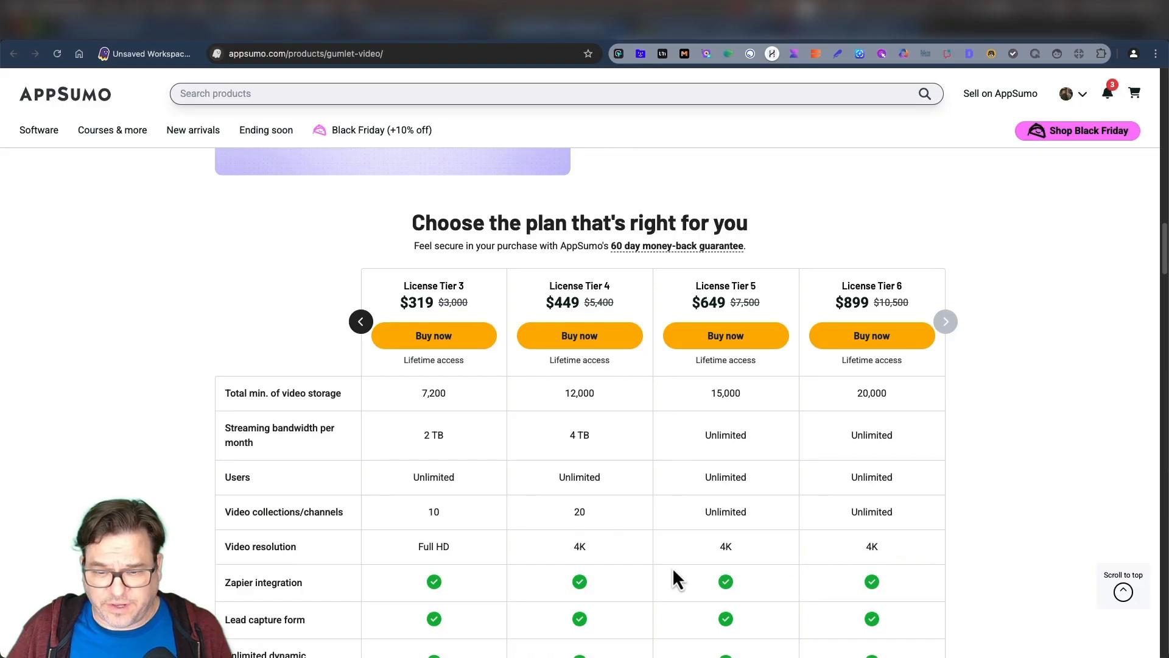
click(361, 322)
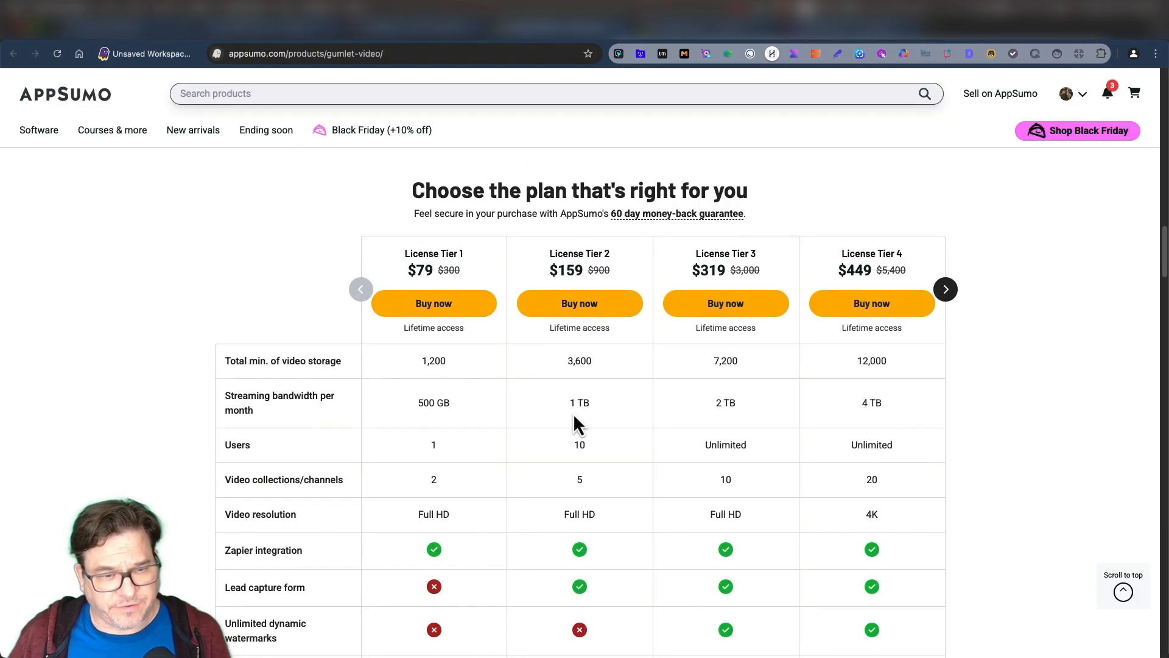
mouse_move(429, 388)
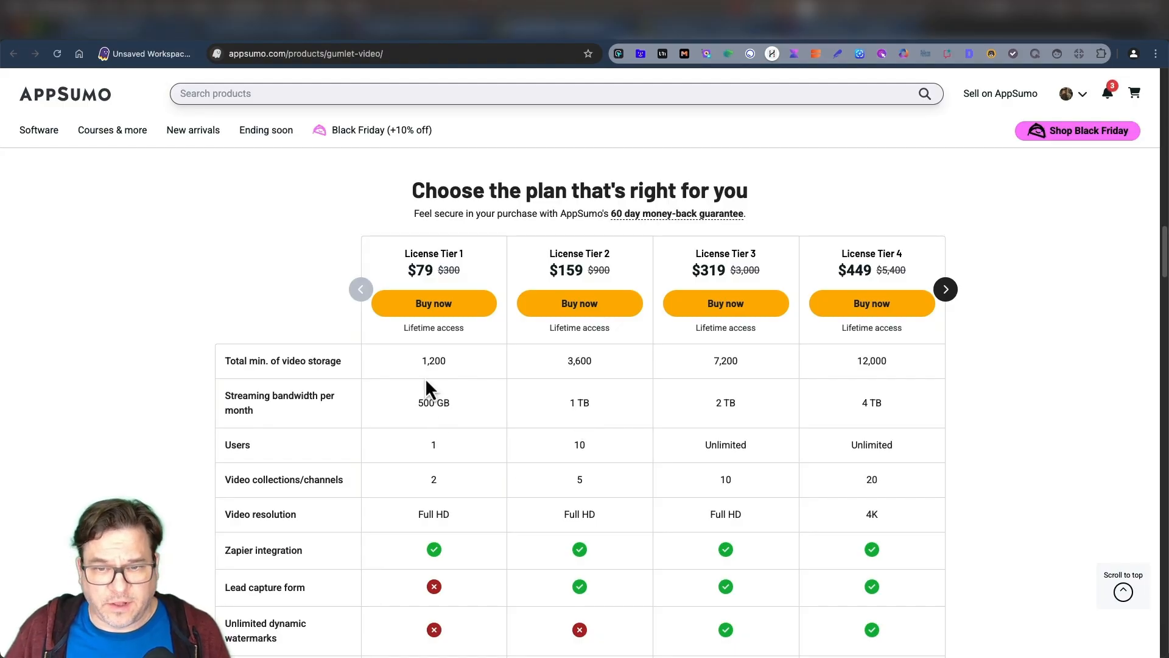
scroll(down, 3)
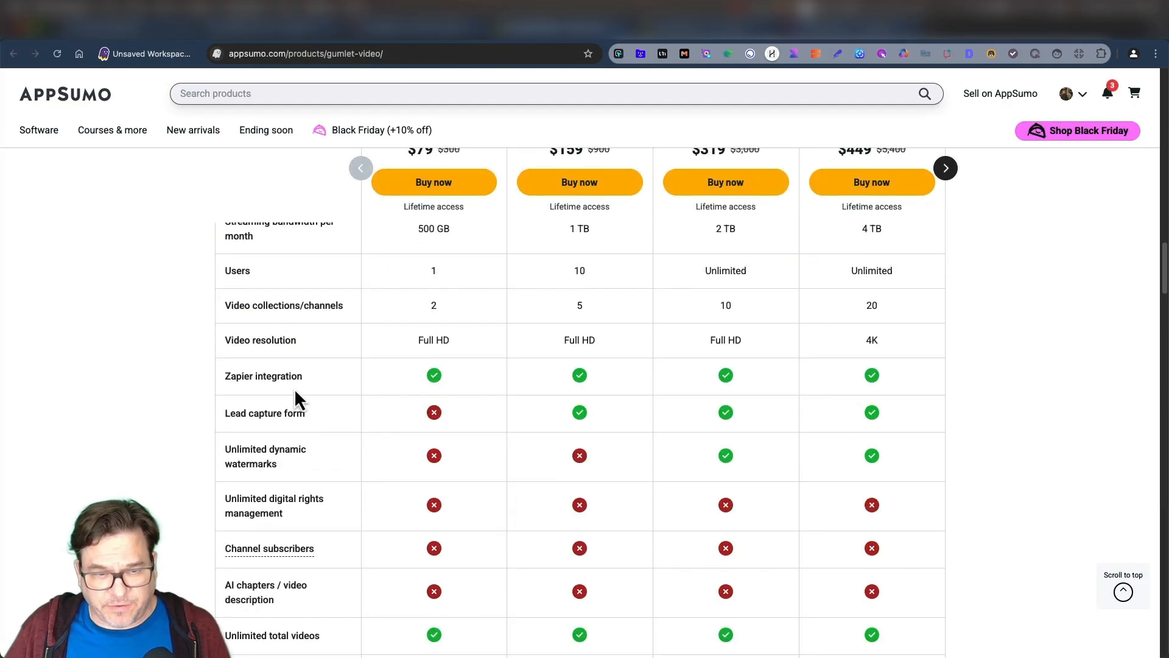
mouse_move(624, 432)
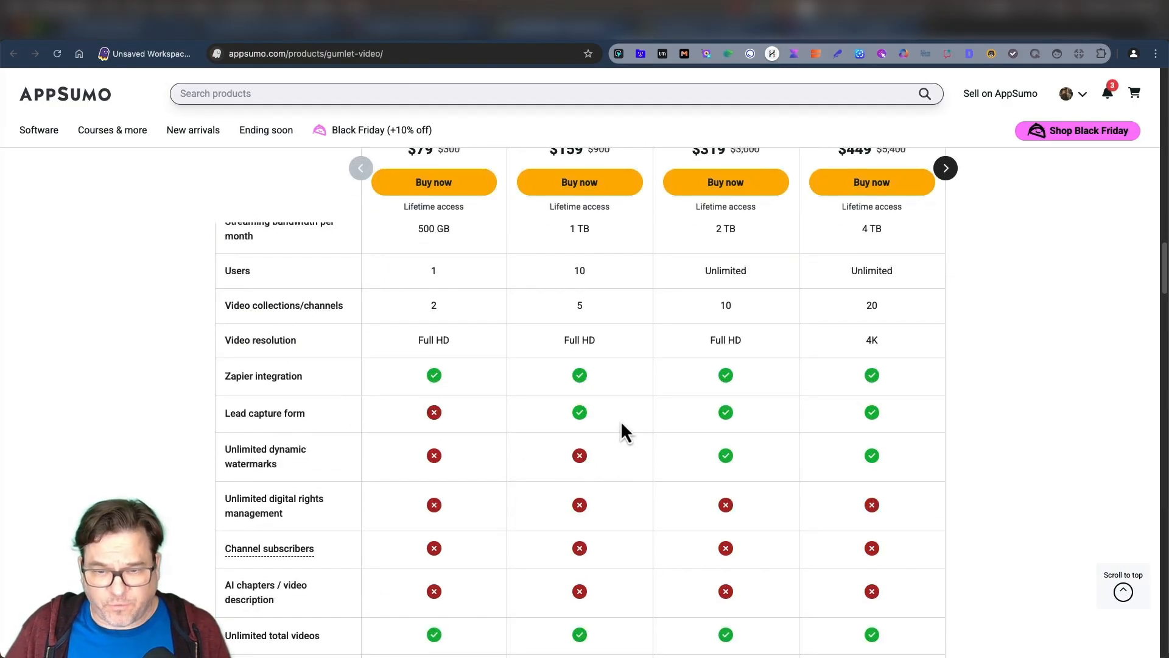
scroll(down, 3)
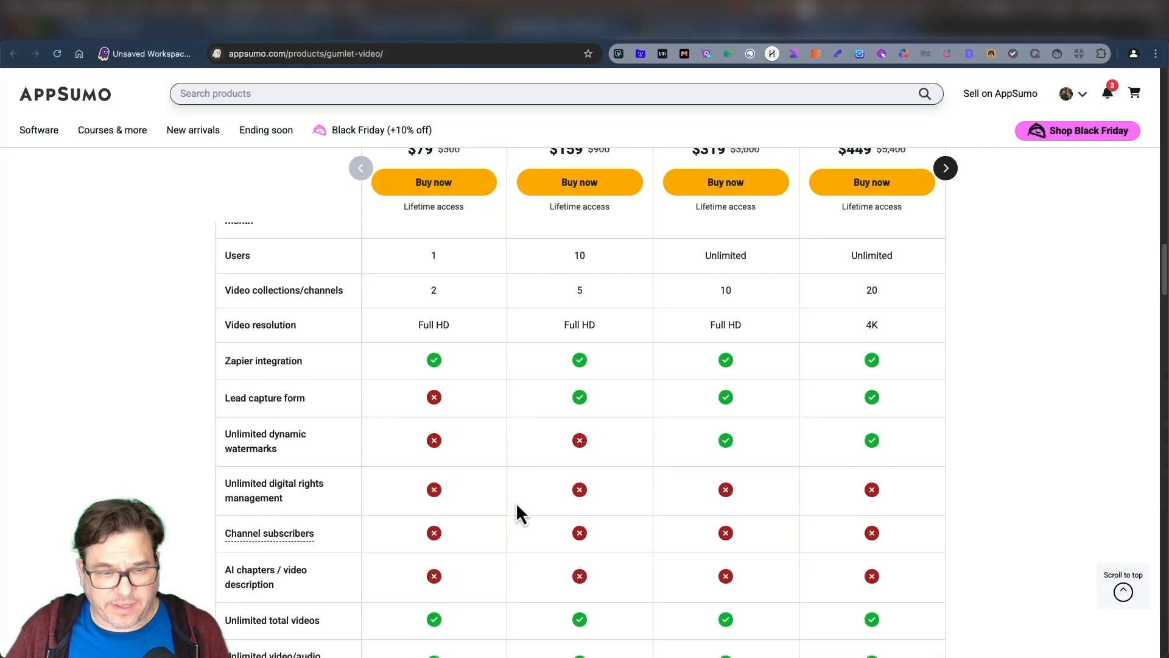
scroll(down, 3)
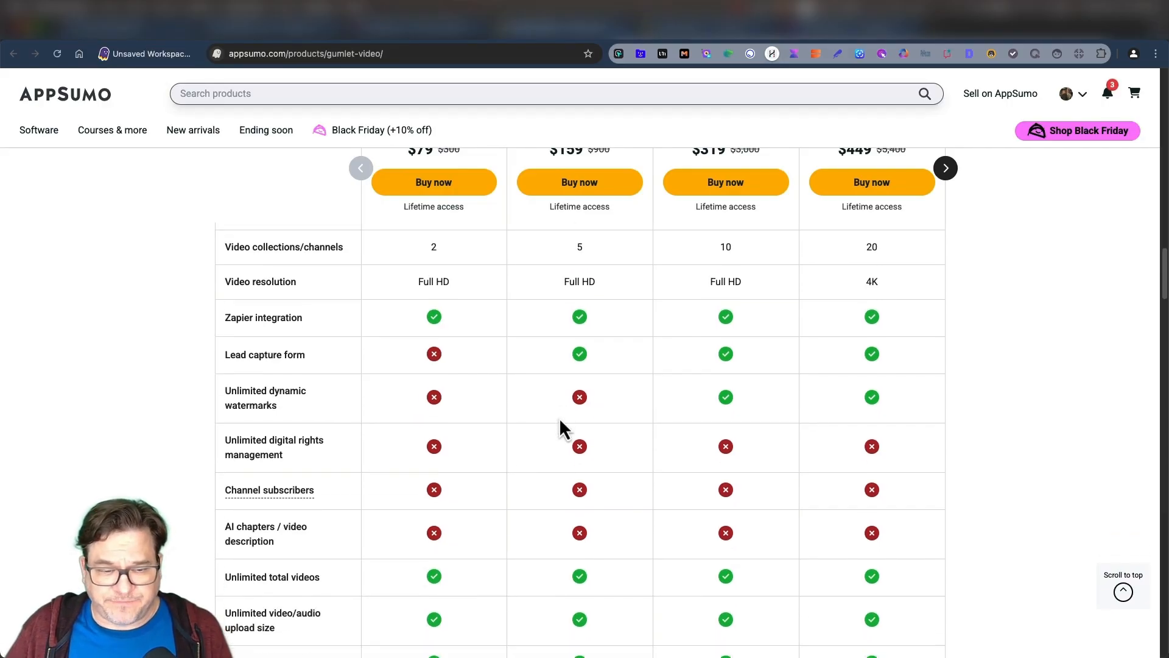
scroll(down, 3)
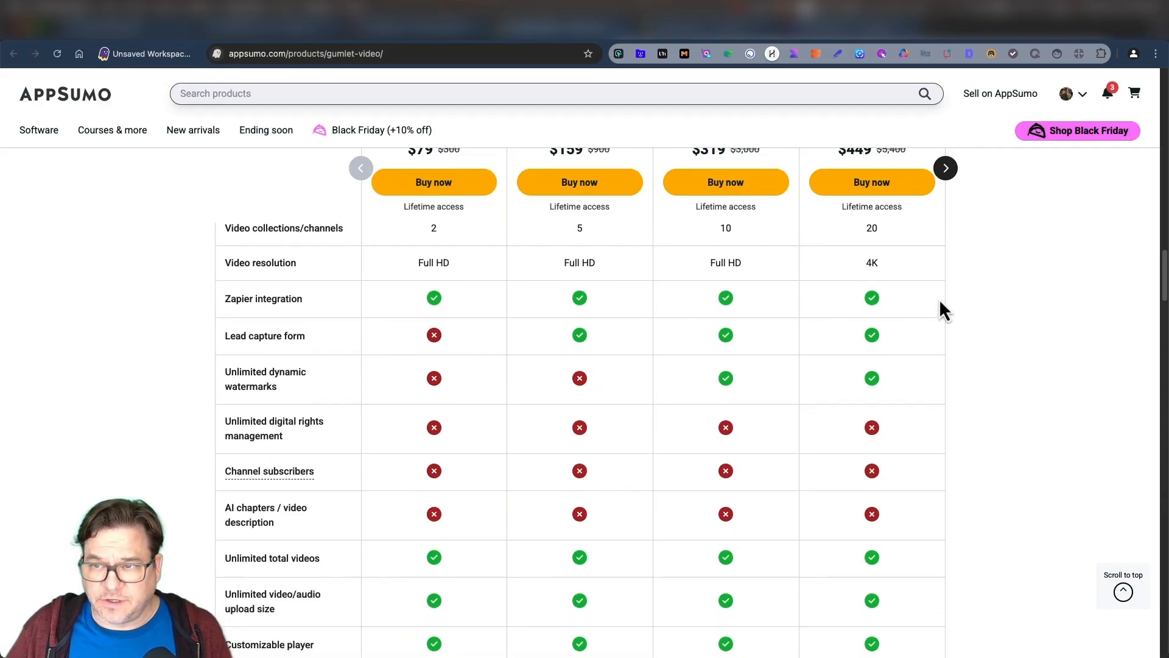
scroll(down, 3)
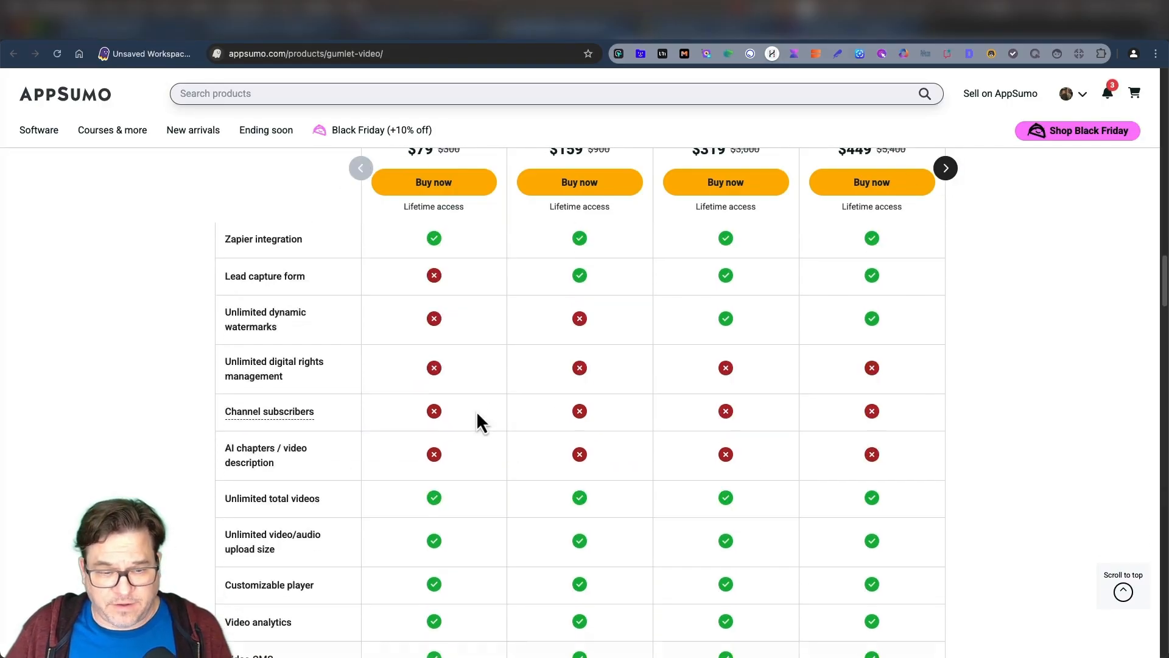
scroll(down, 3)
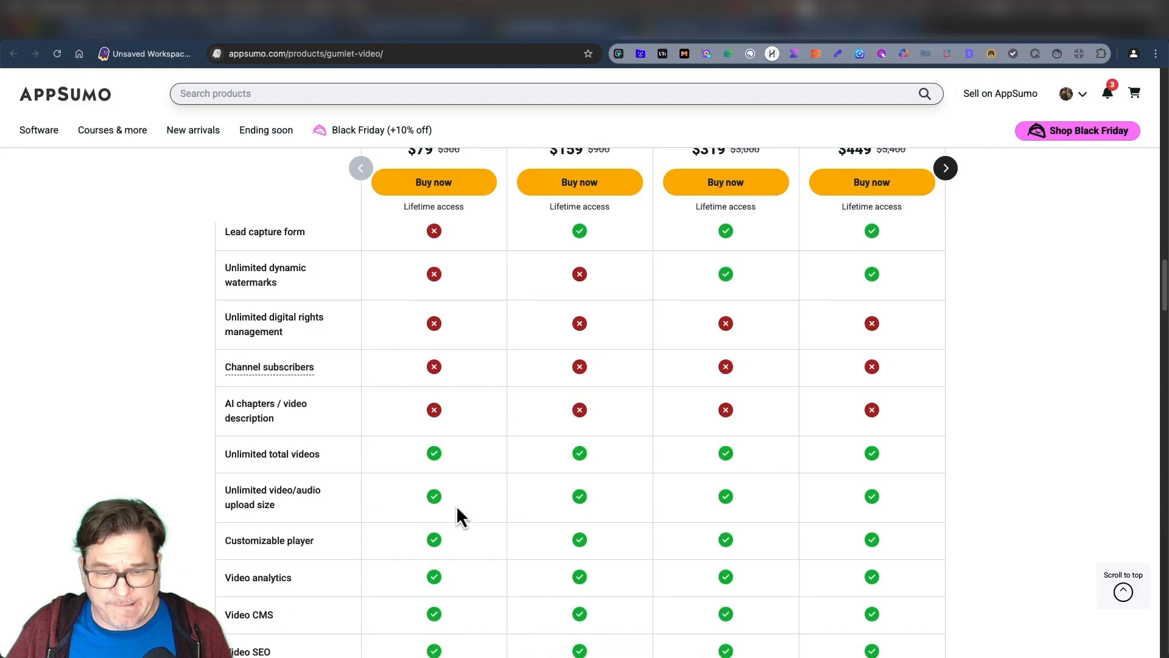
scroll(down, 3)
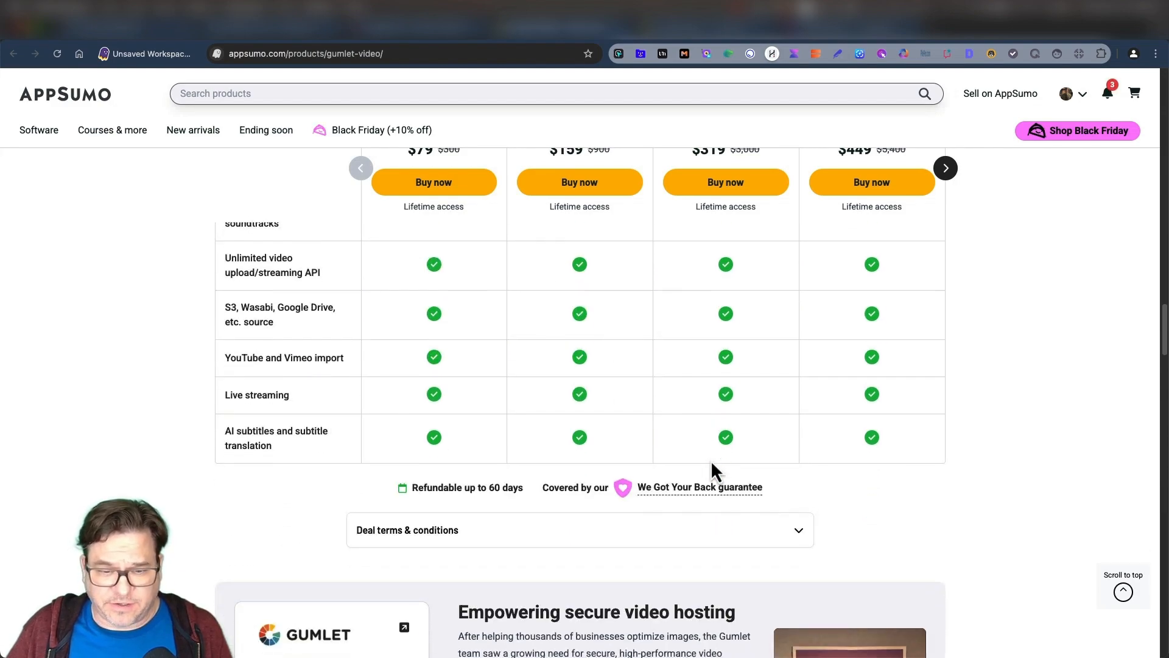
scroll(up, 3)
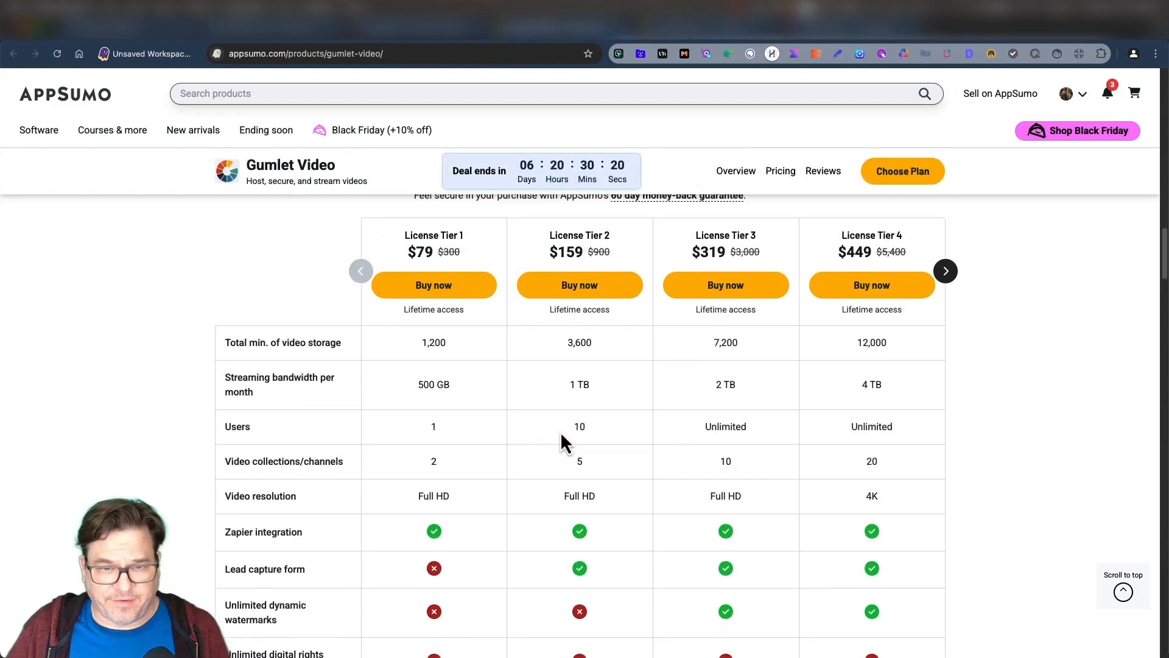
scroll(up, 3)
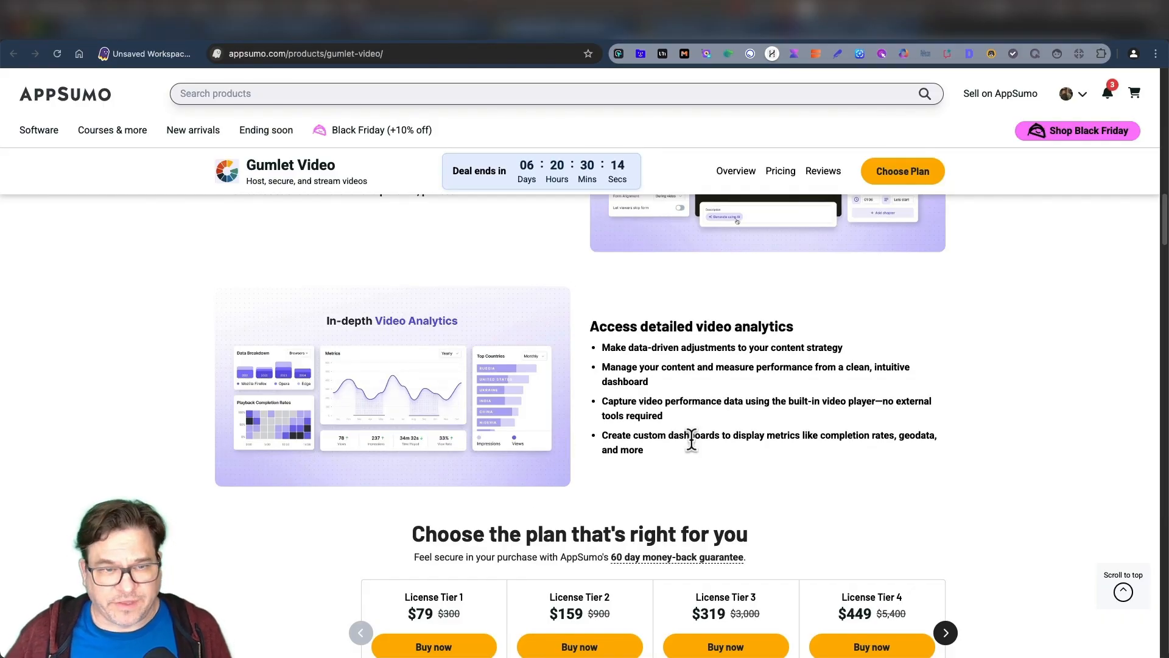
click(351, 52)
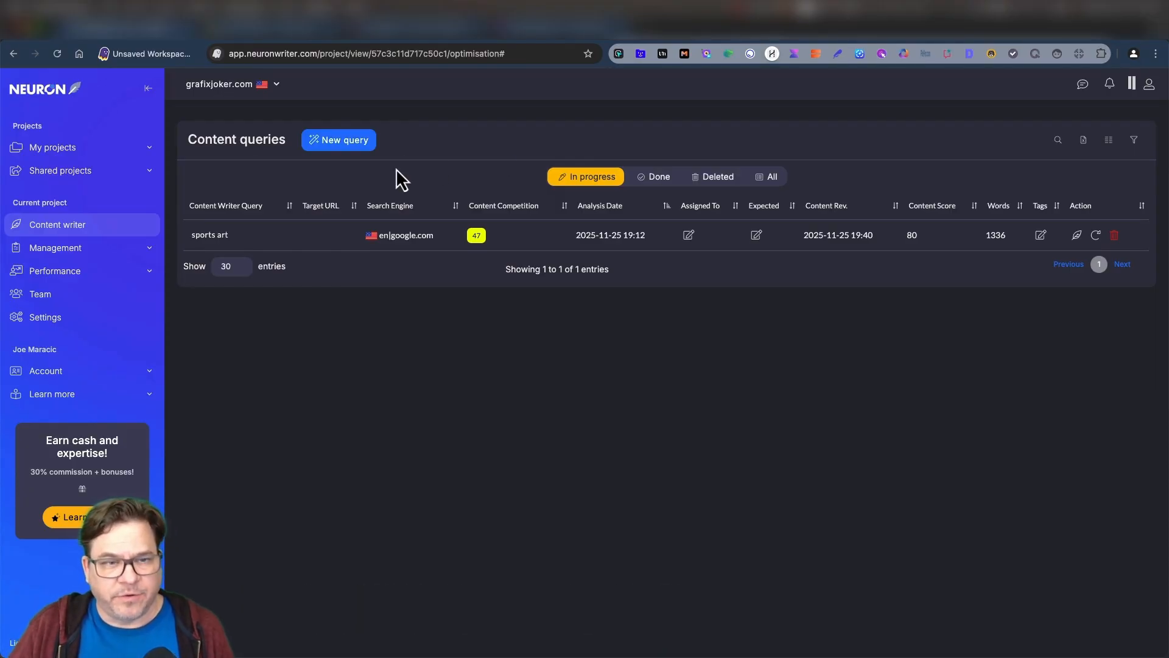
Begin a new query, switch it to Optimize content and focus the page URL field
click(337, 139)
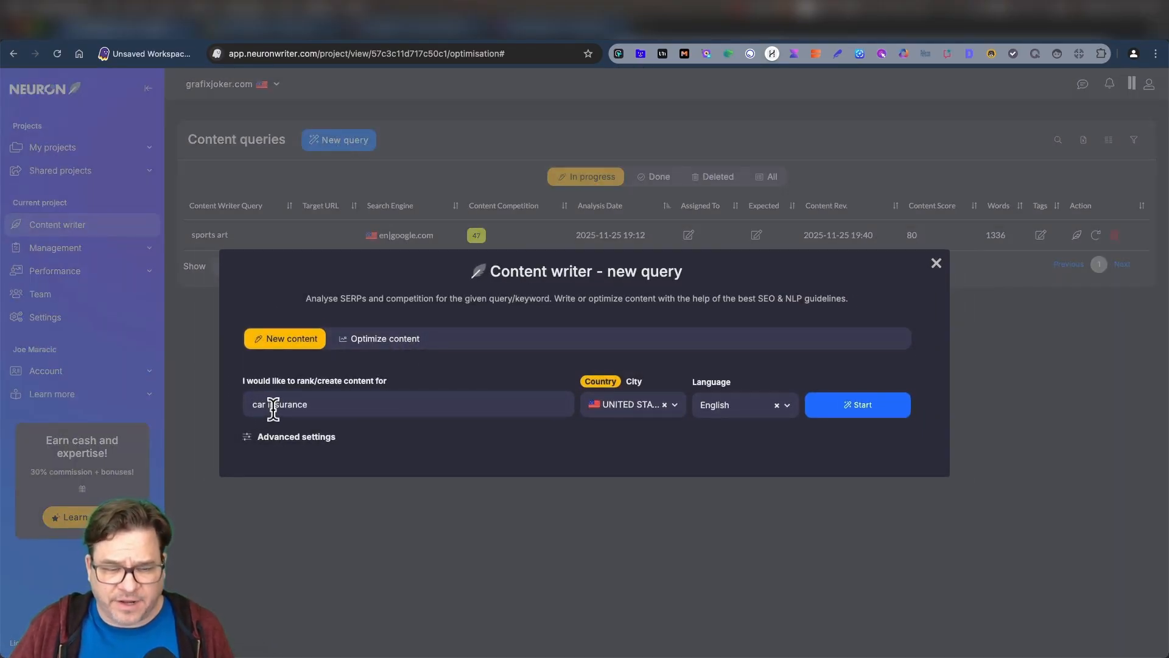
click(856, 404)
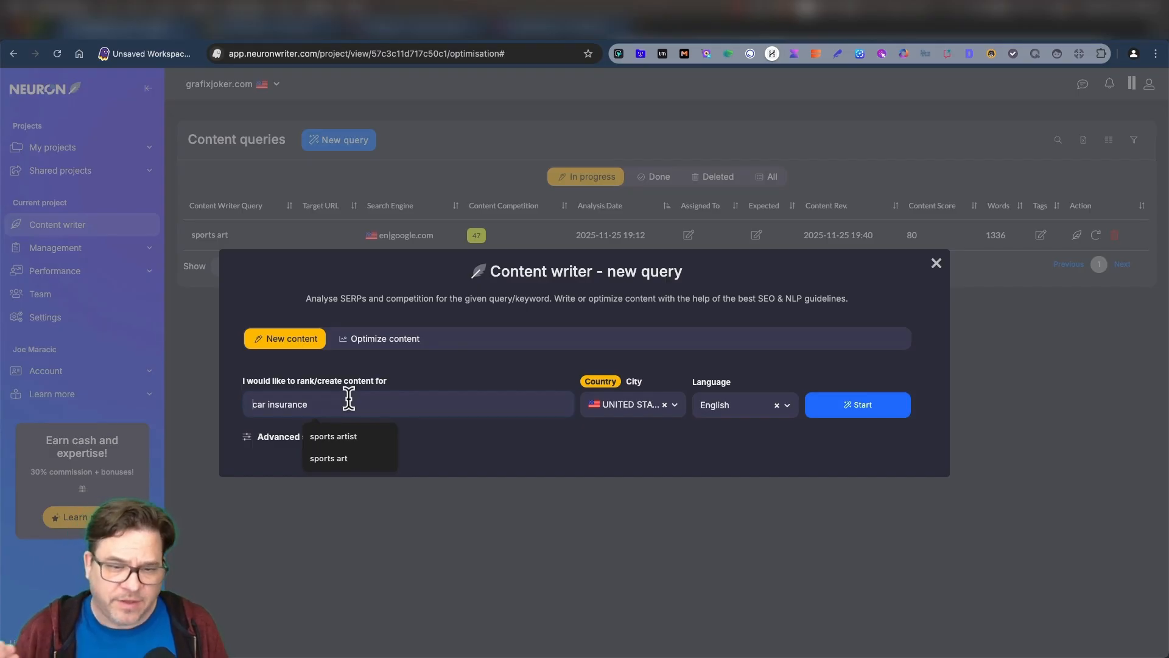
mouse_move(341, 334)
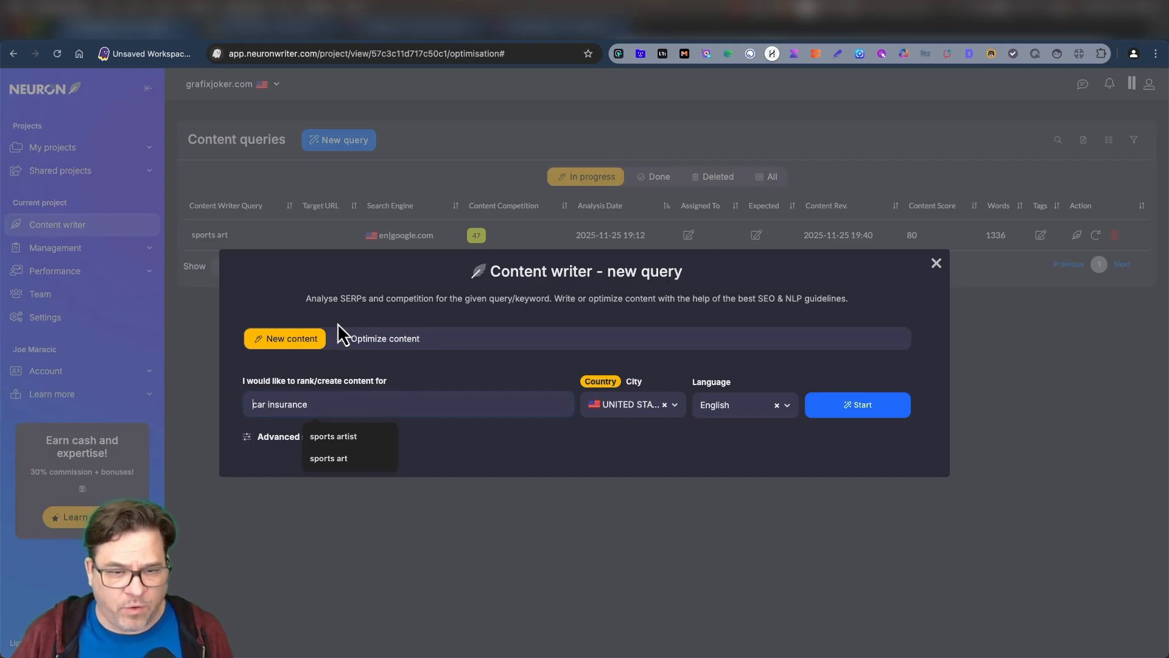
click(384, 338)
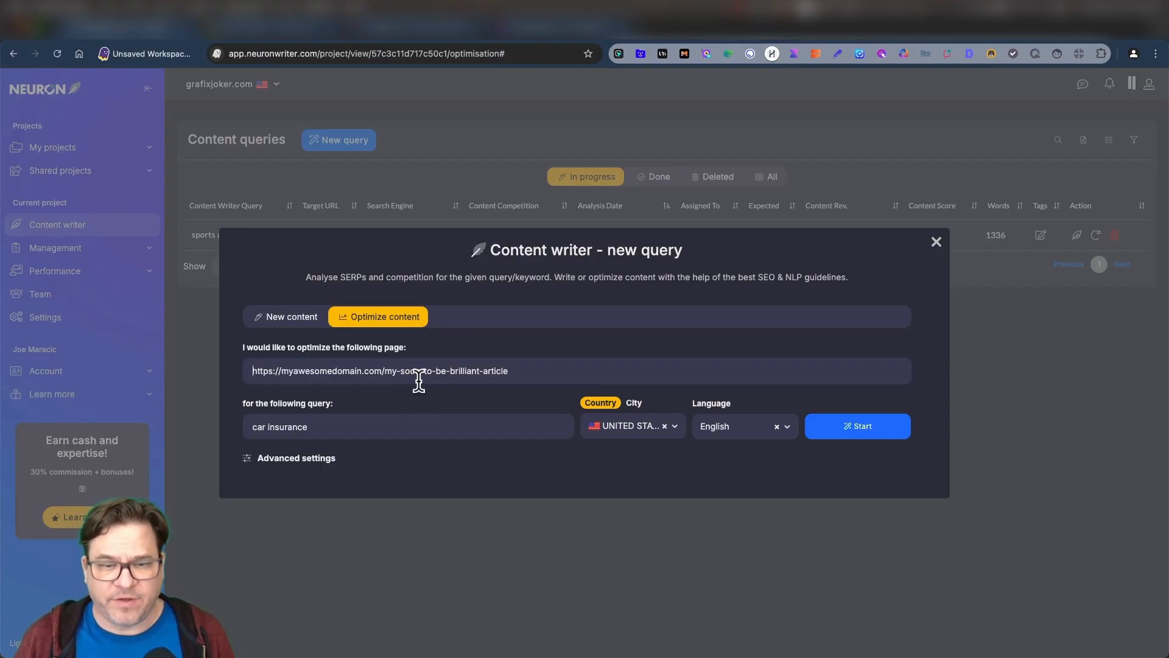
click(935, 241)
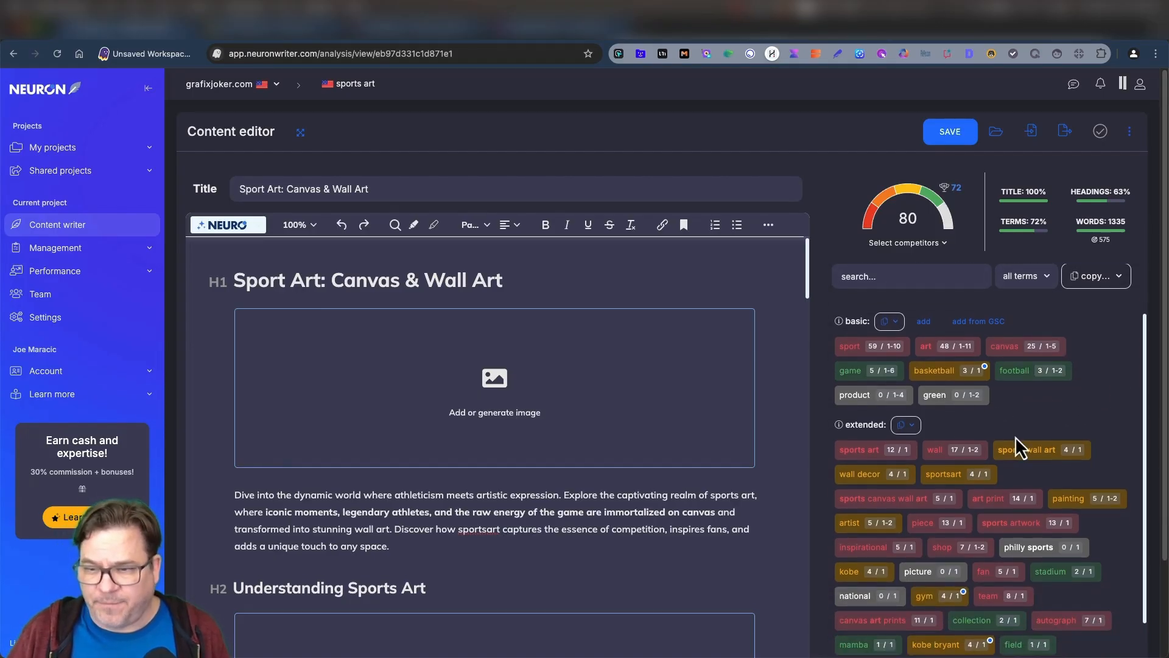
mouse_move(257, 235)
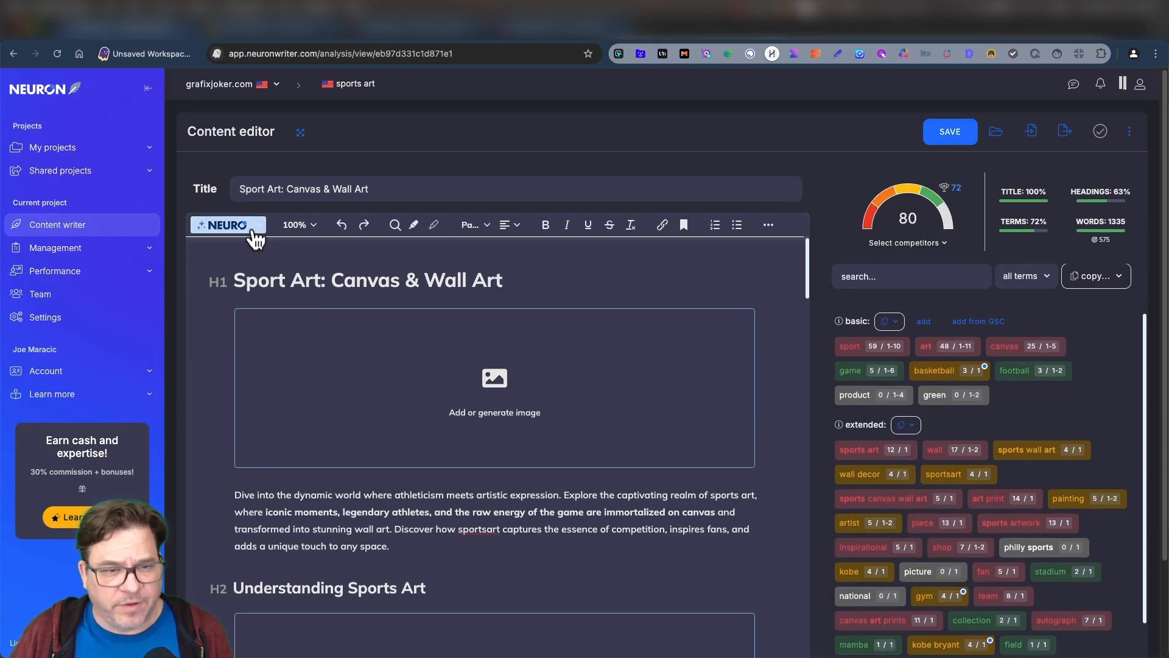
Show the NEURO AI writing options and scroll the suggested terms for the sports art article
click(227, 224)
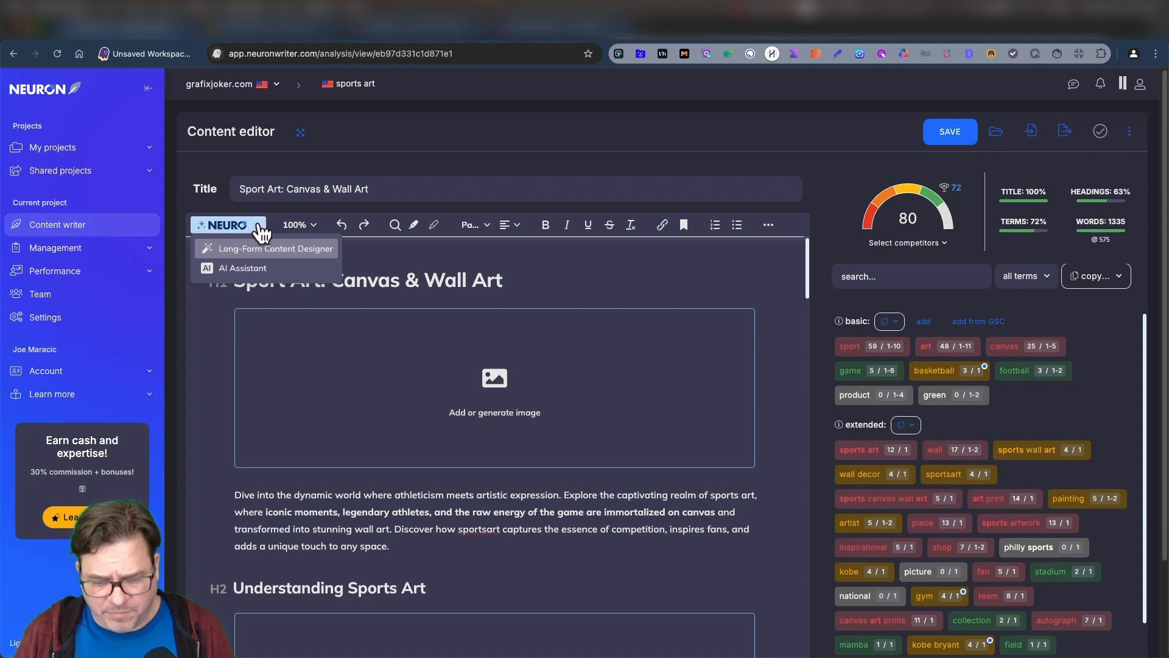
mouse_move(274, 248)
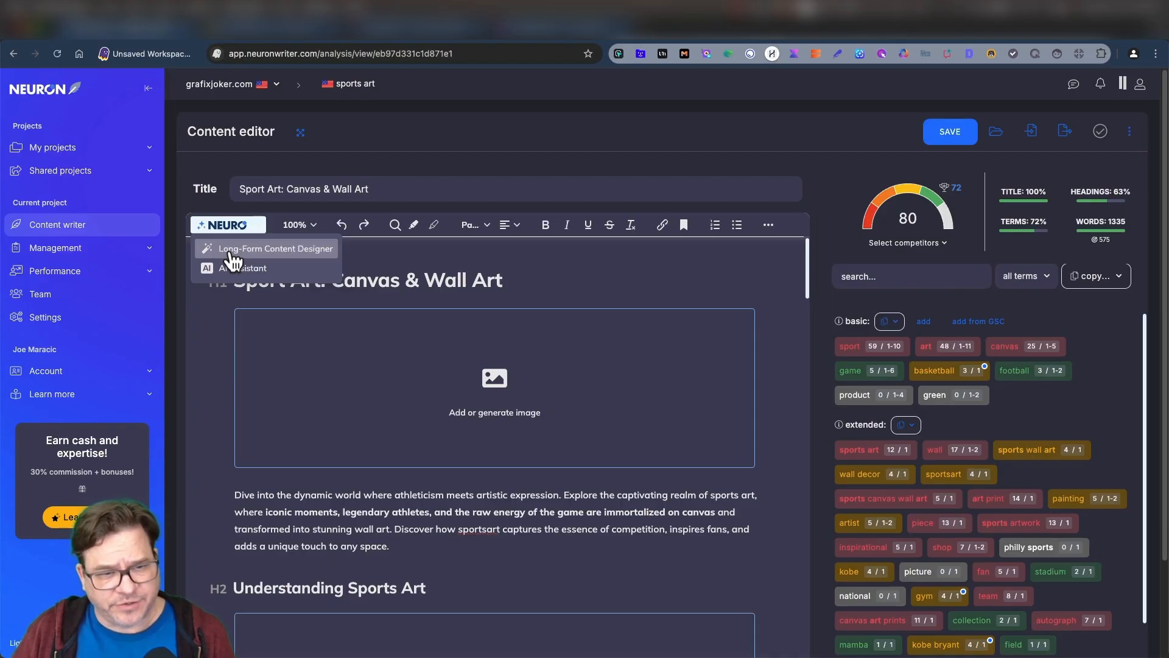
mouse_move(239, 268)
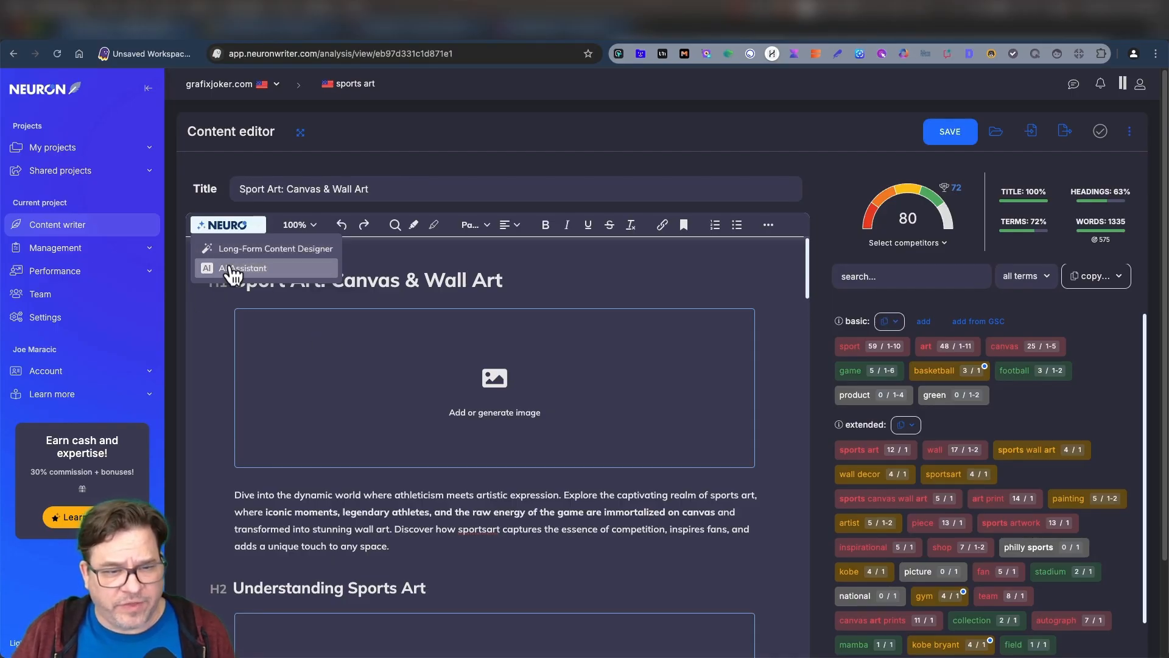
mouse_move(451, 460)
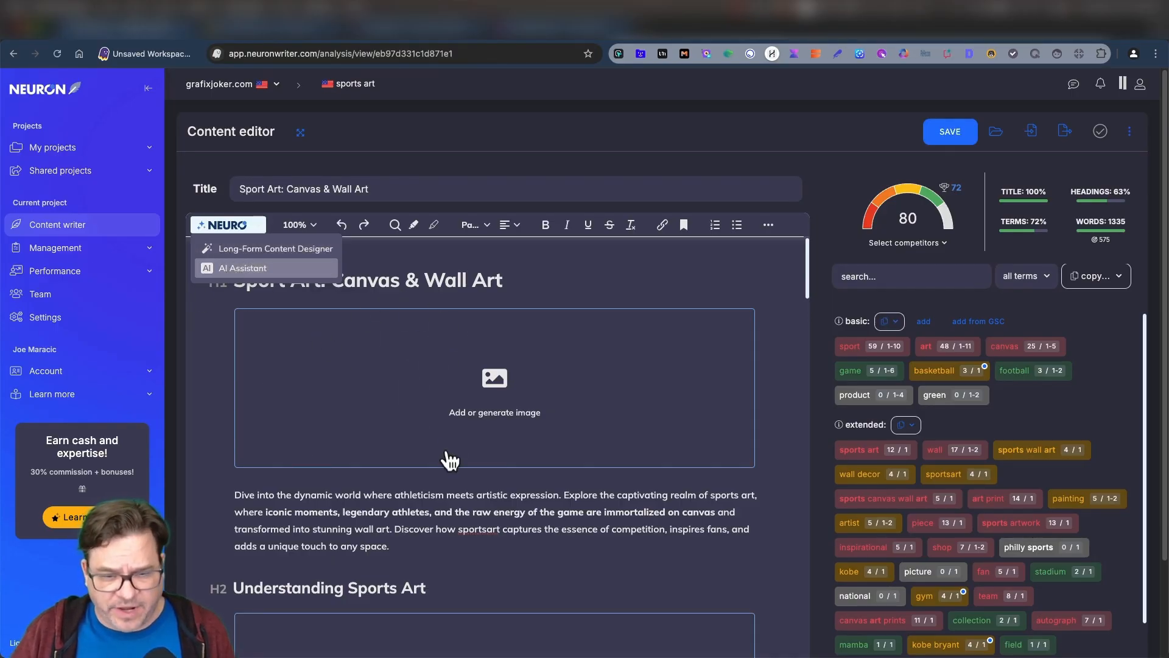
mouse_move(337, 268)
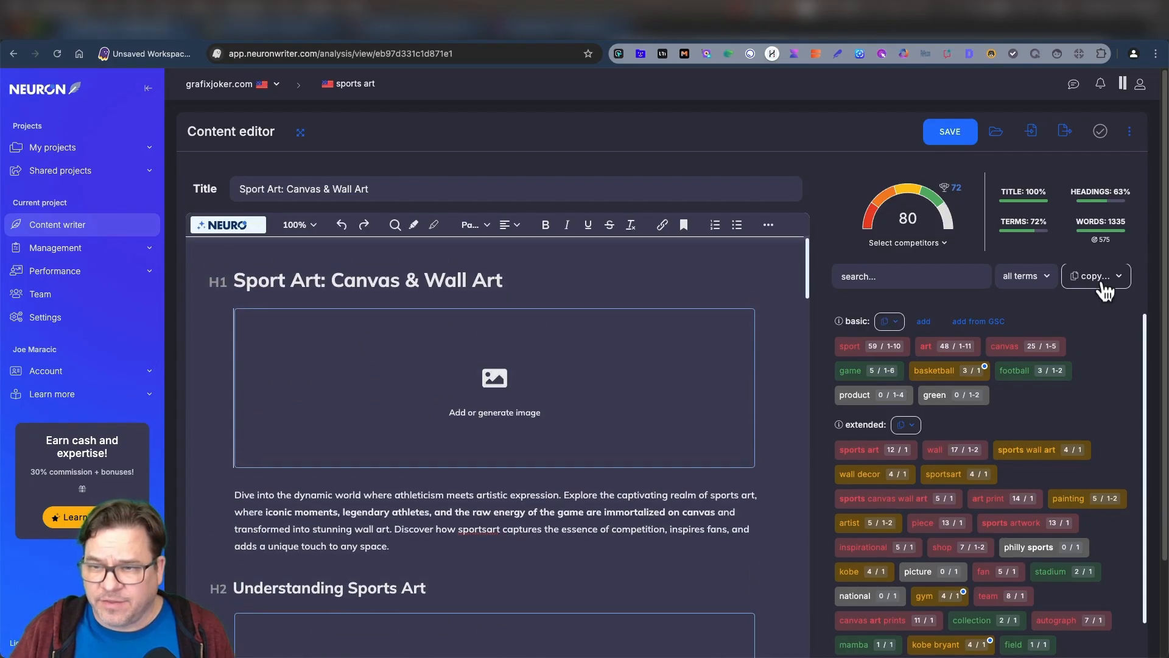
mouse_move(1024, 335)
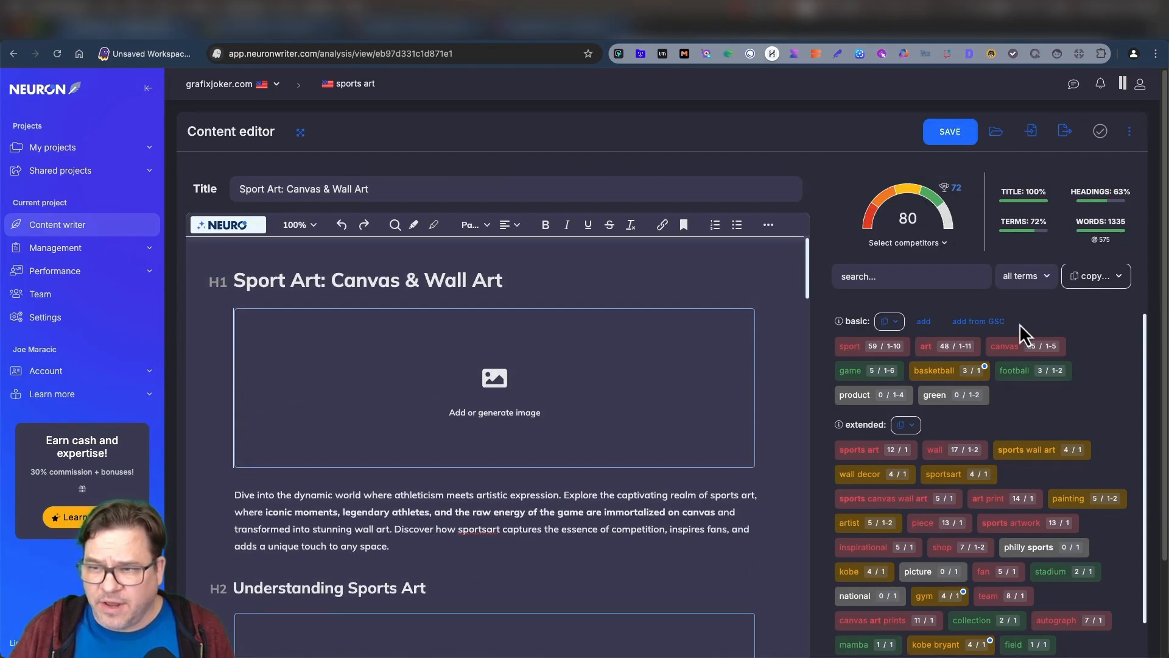
mouse_move(1021, 316)
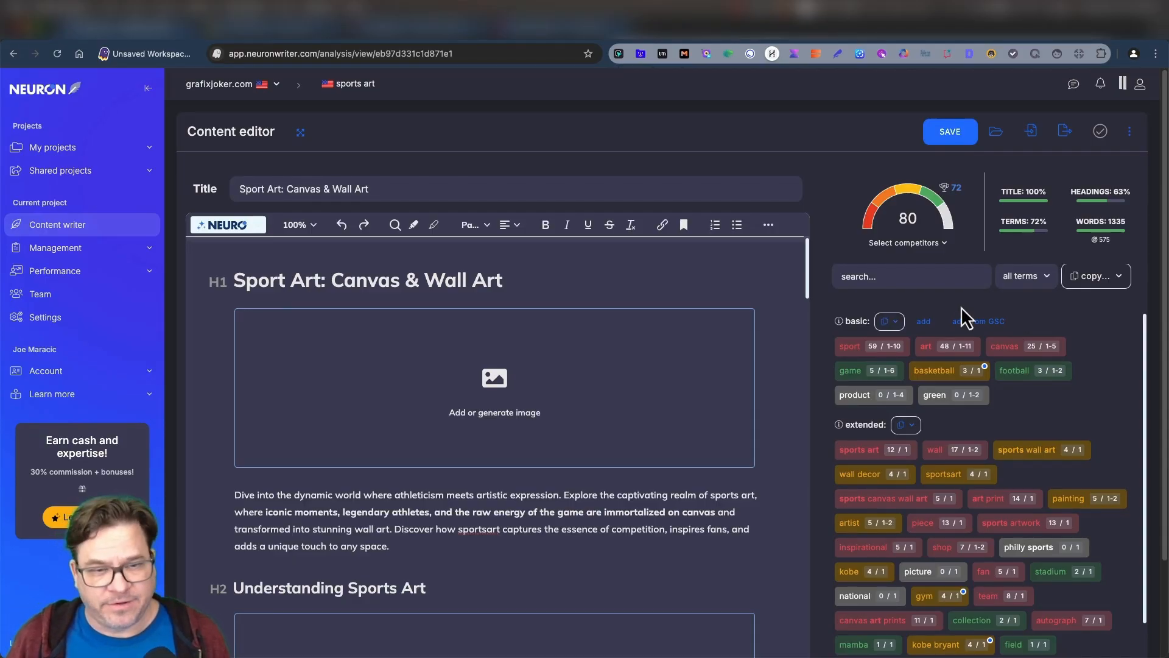
scroll(down, 3)
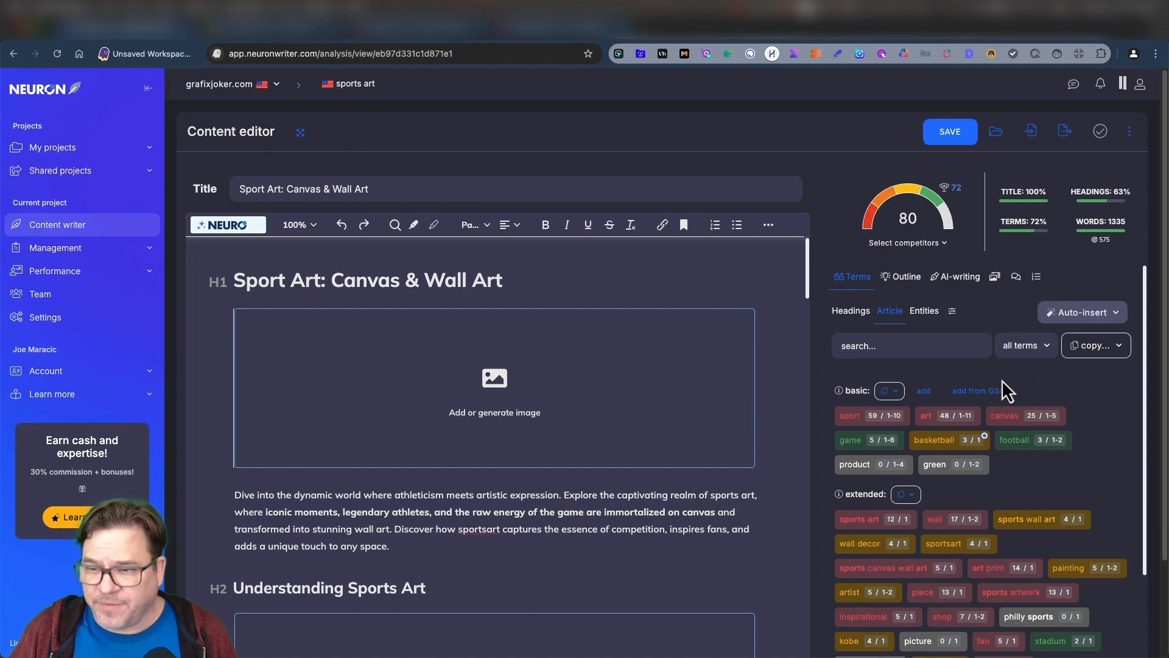
From the article's more-options menu, choose SERPs & Competition to show the Competitors report
click(1094, 345)
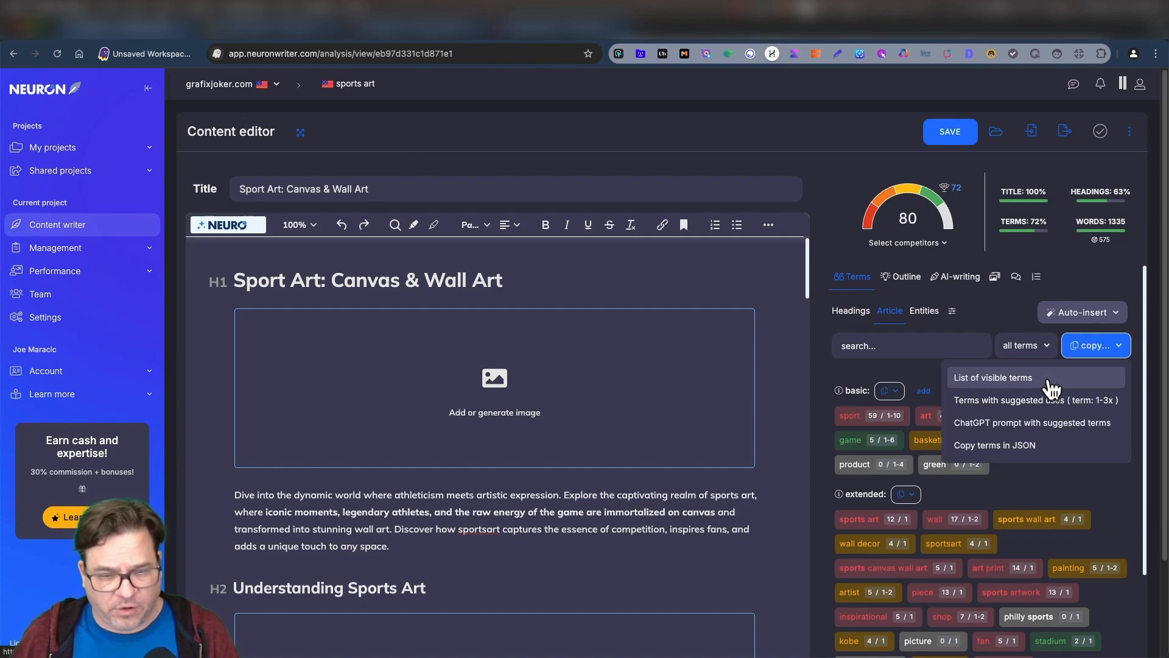
click(1129, 132)
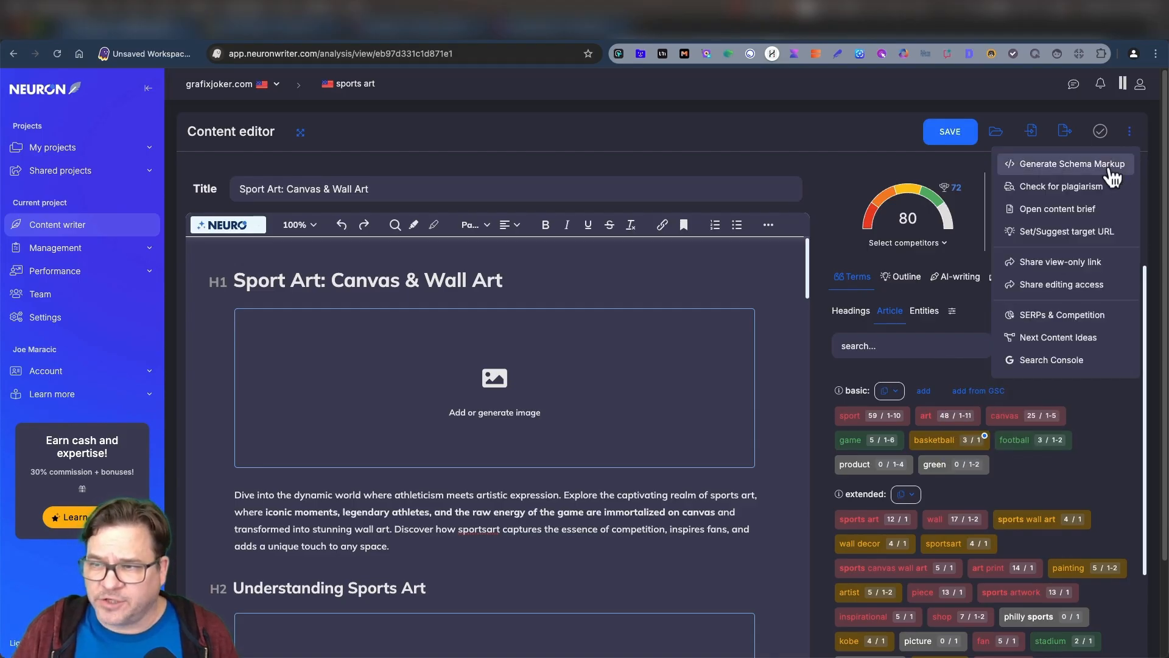
mouse_move(1099, 193)
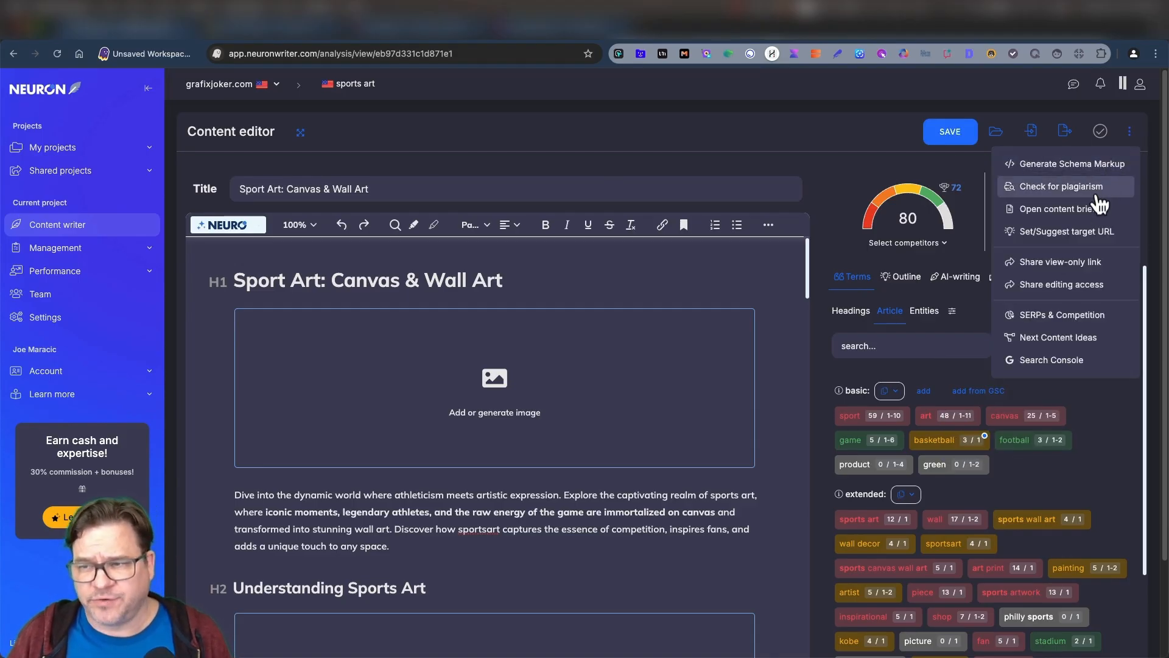
mouse_move(1101, 220)
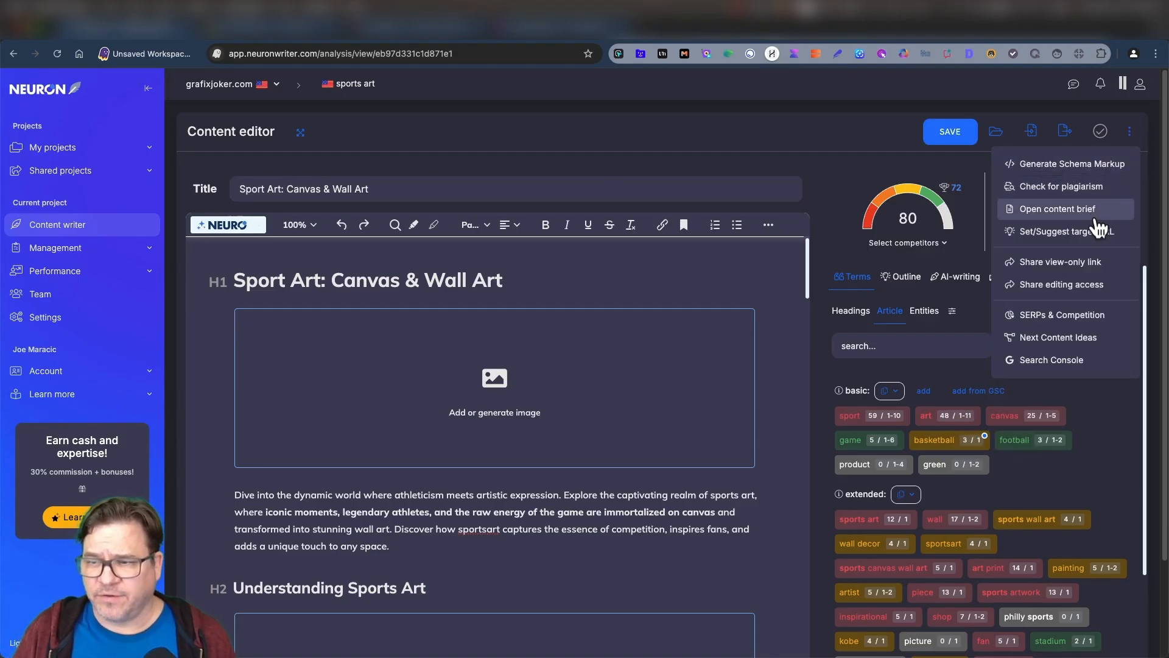
mouse_move(1057, 338)
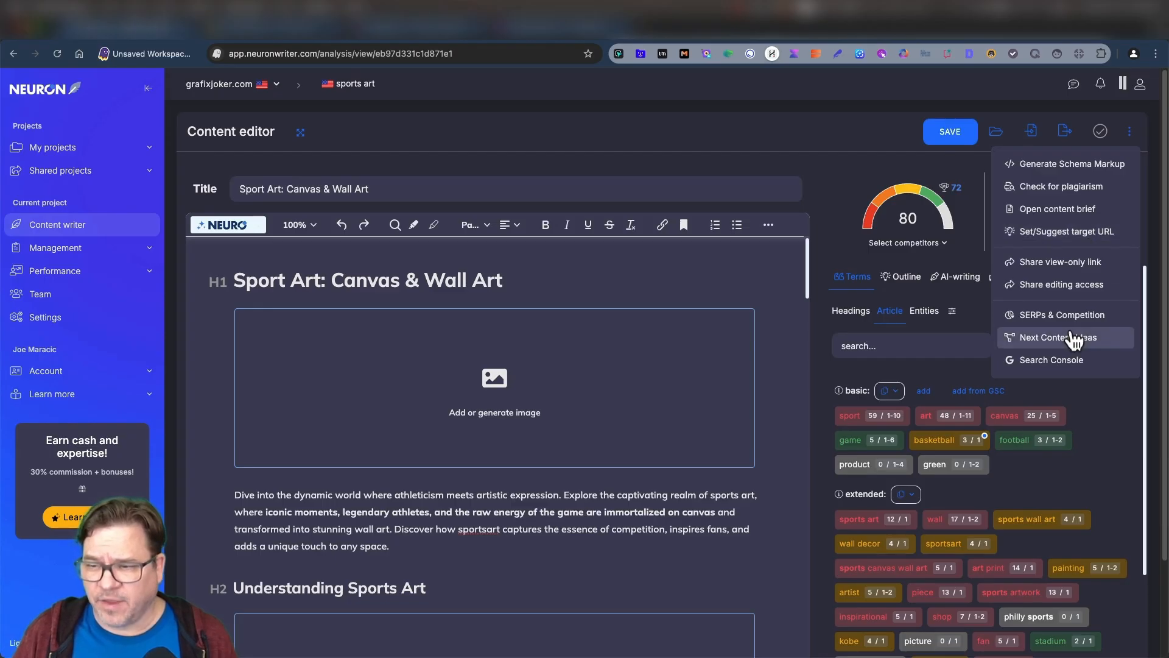
mouse_move(1066, 314)
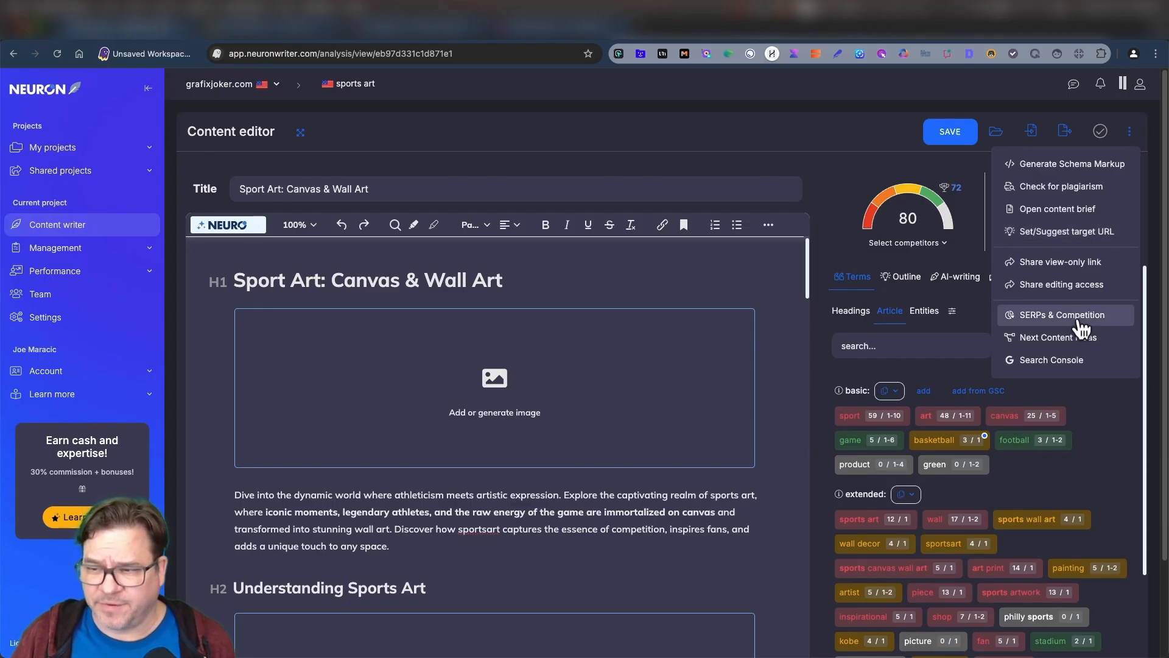
click(1055, 314)
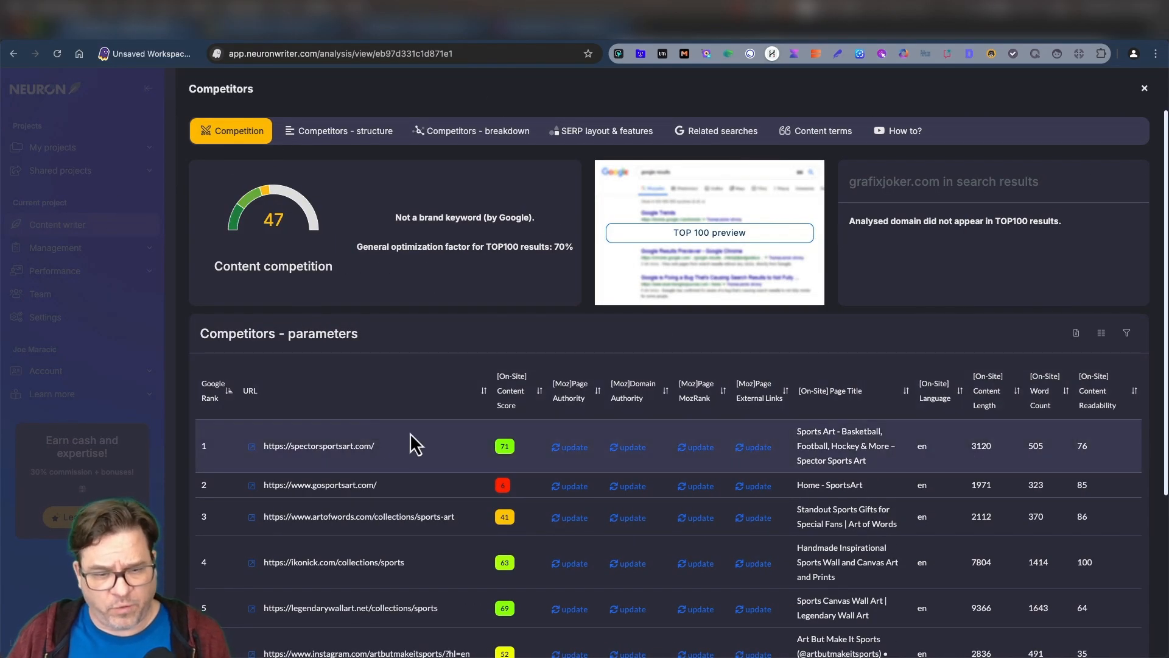
Step through Competitors structure, breakdown, SERP layout & features and Related searches for sports art
scroll(down, 3)
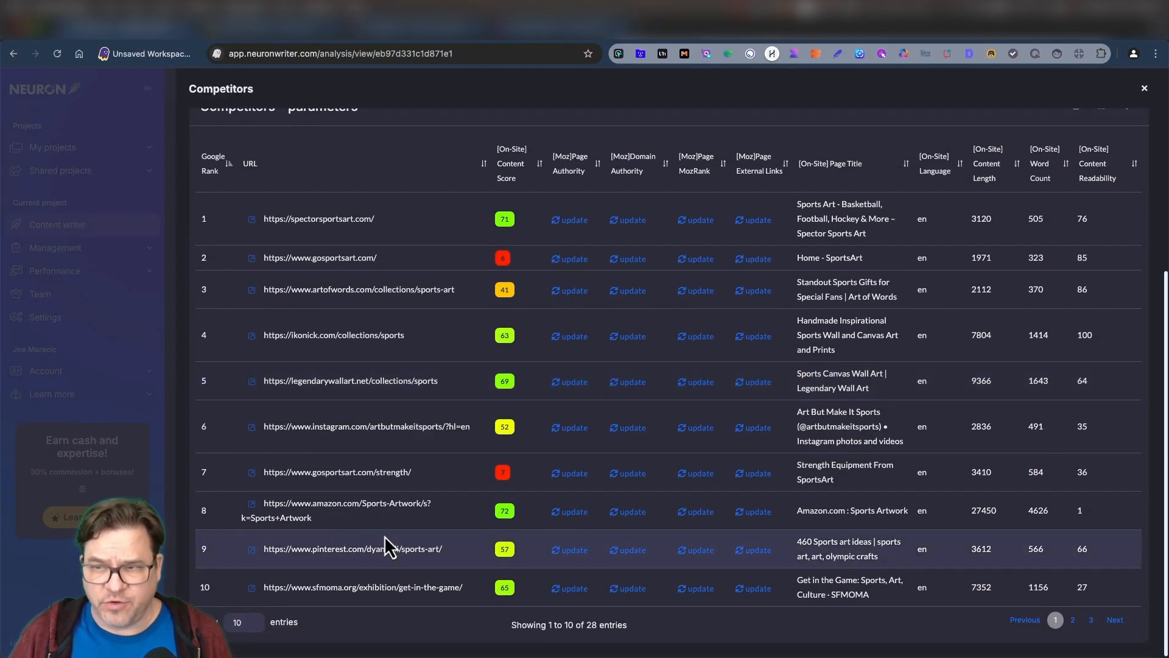
scroll(up, 3)
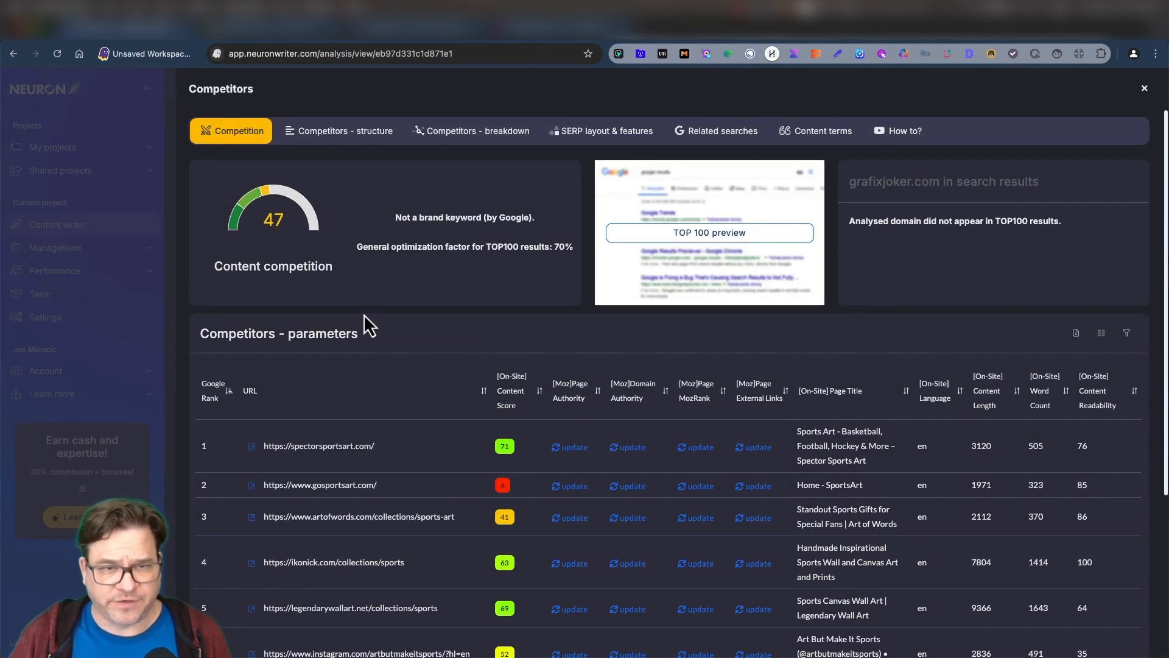
click(345, 130)
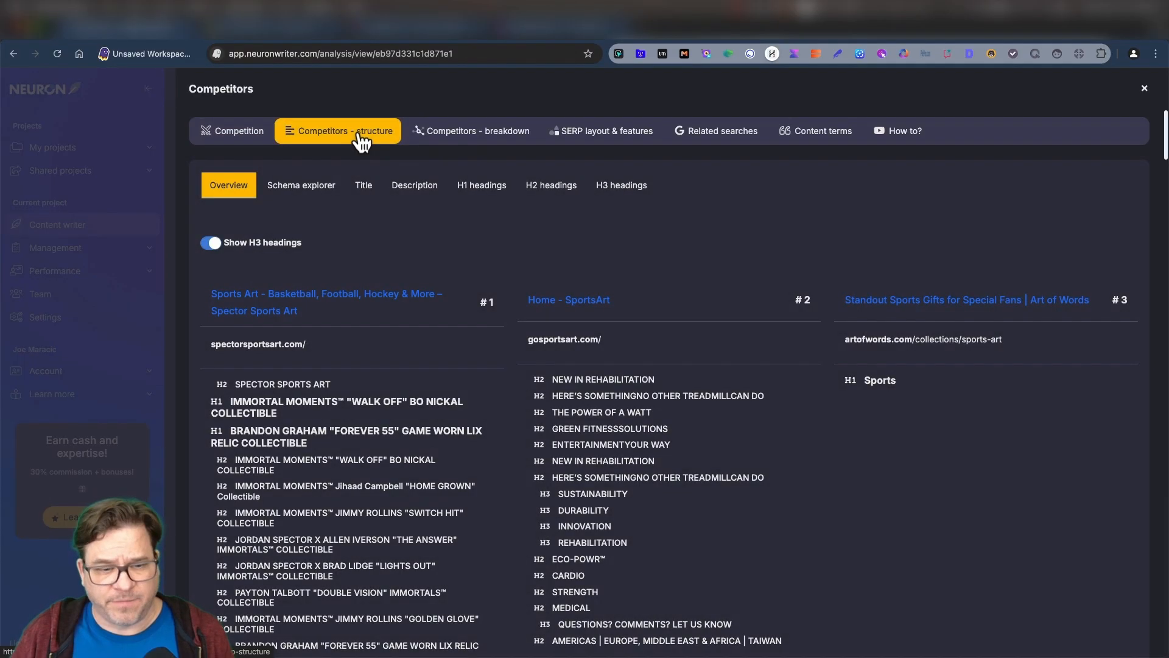
click(471, 130)
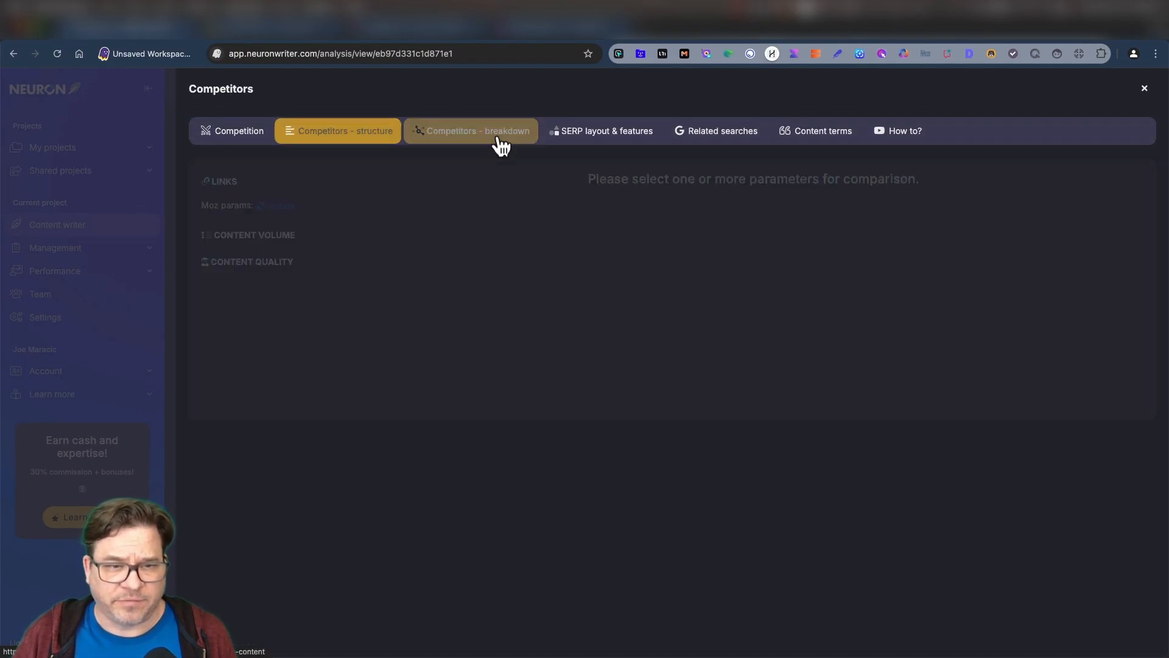
click(600, 131)
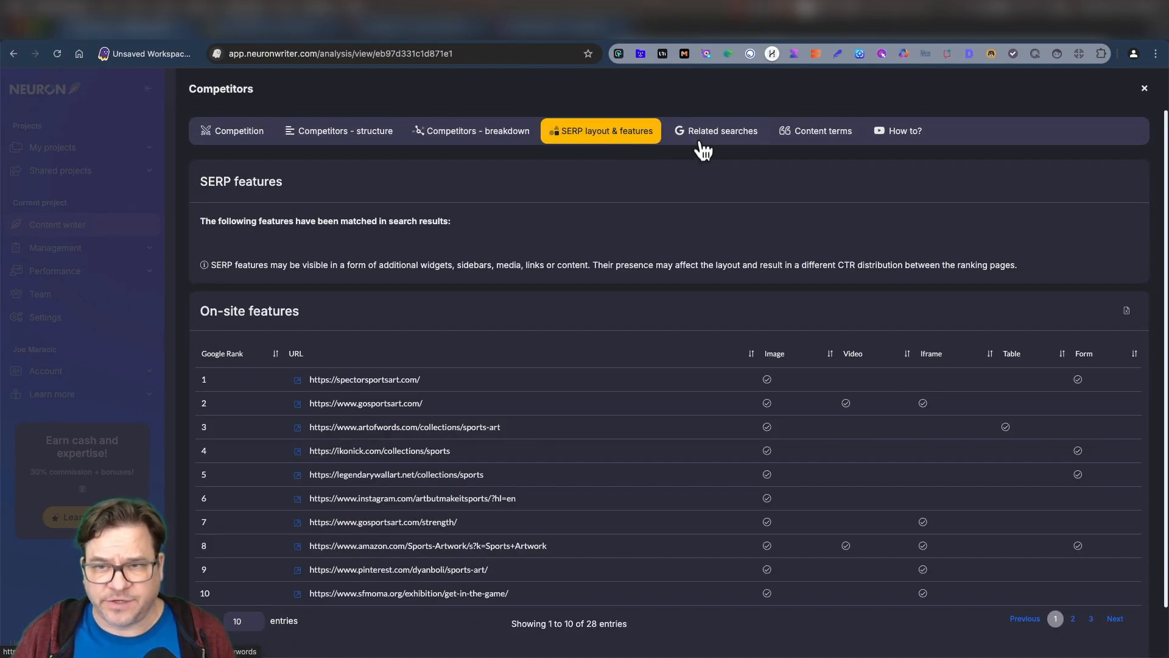
click(715, 131)
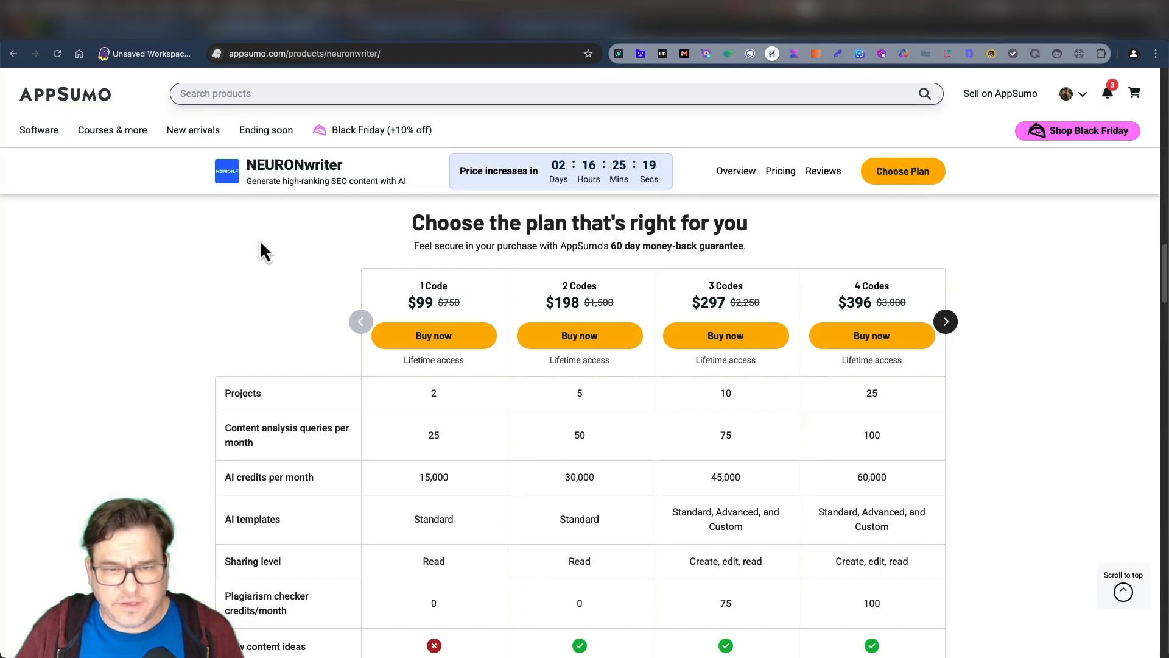
mouse_move(301, 312)
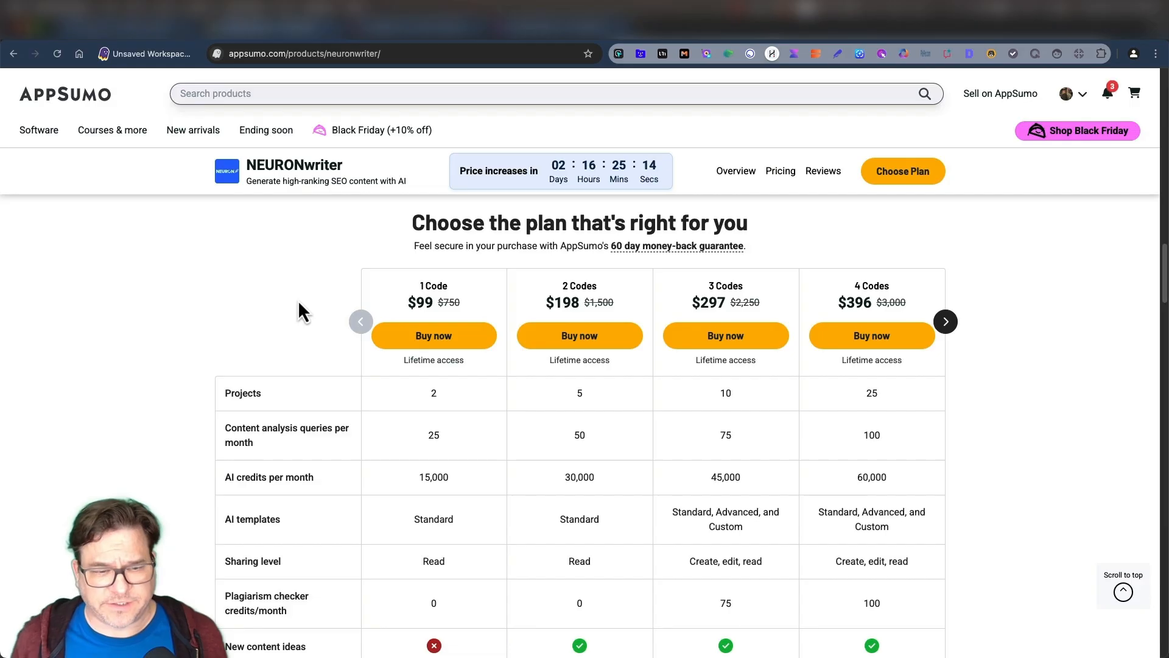
mouse_move(291, 424)
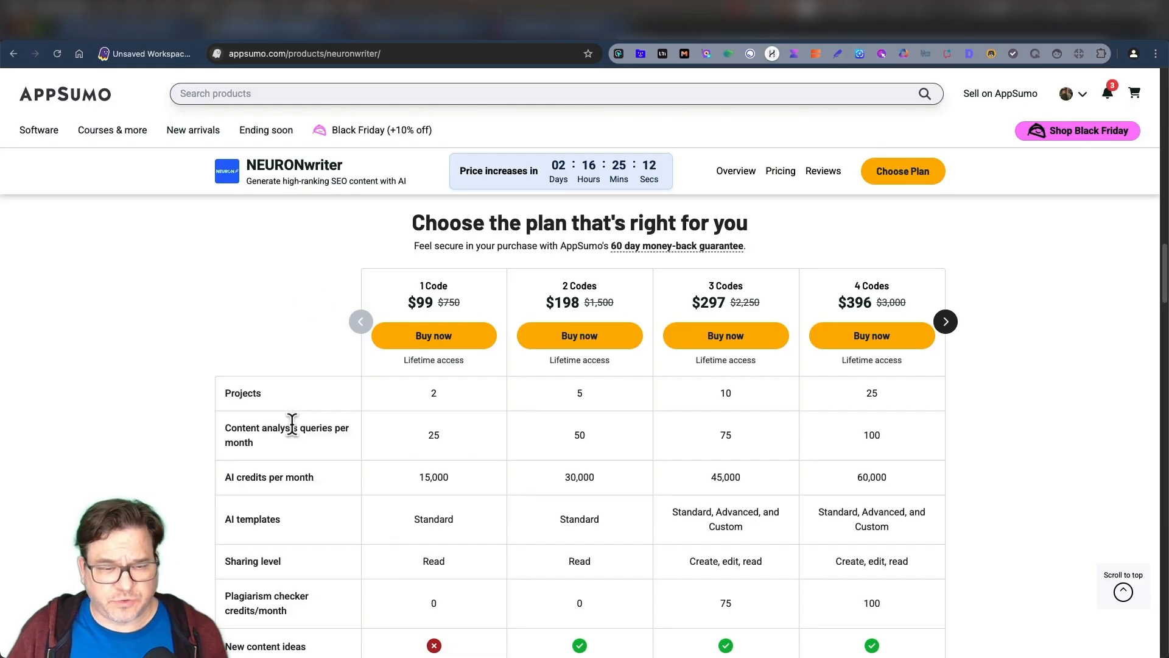
mouse_move(320, 450)
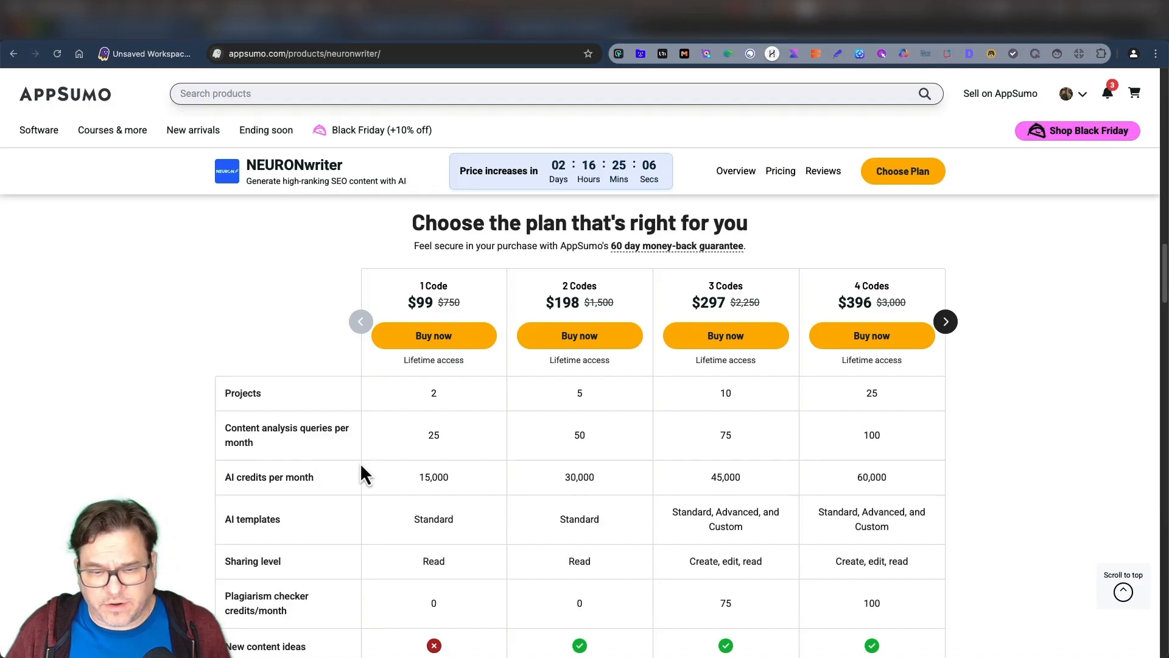
mouse_move(443, 513)
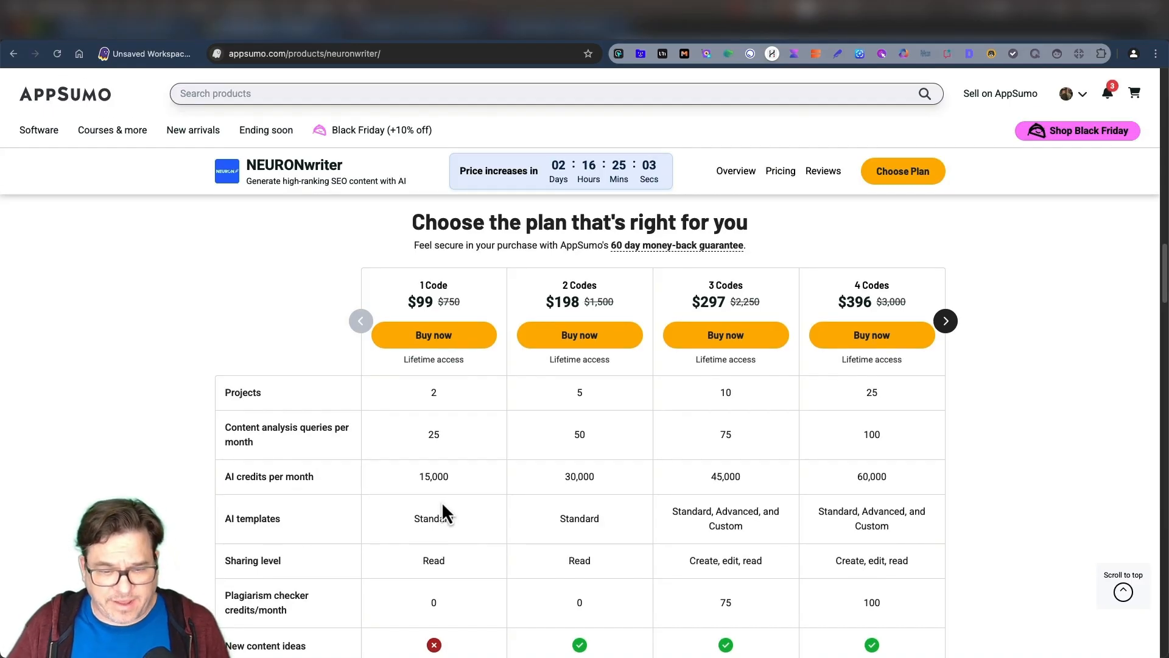
scroll(down, 3)
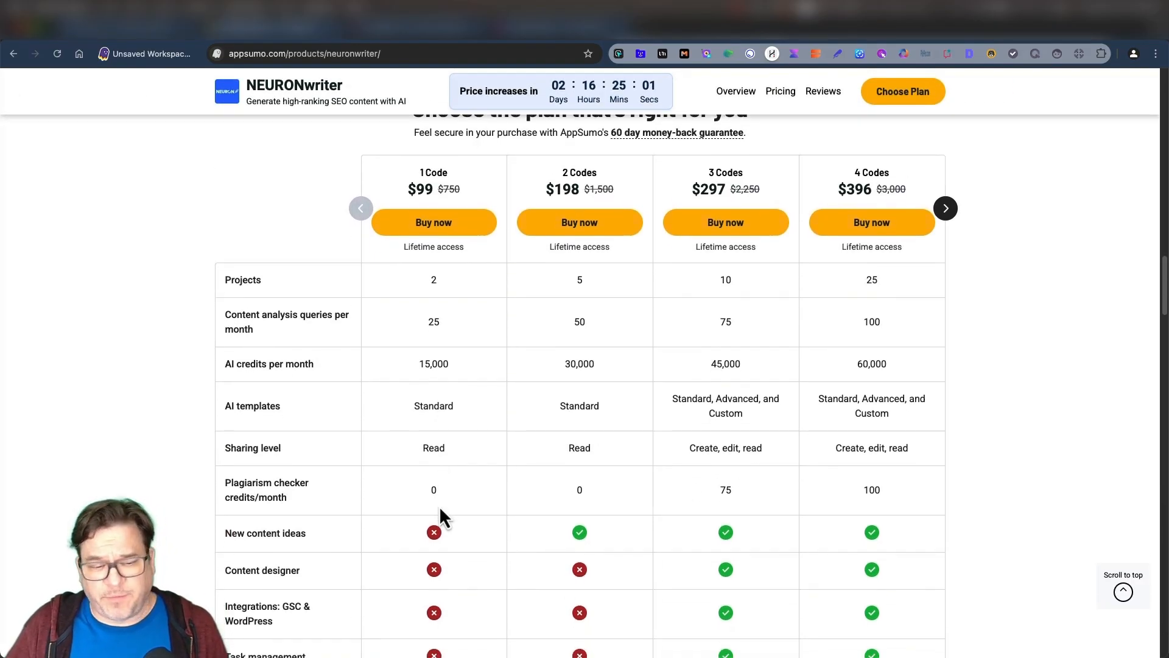
scroll(down, 3)
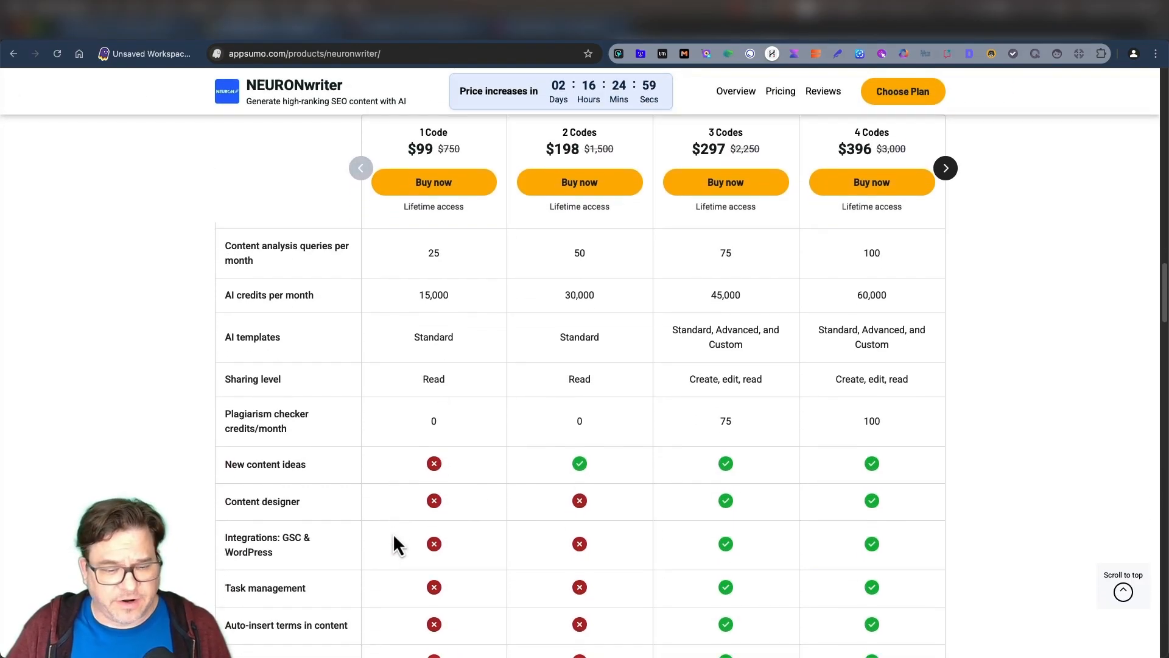
scroll(down, 3)
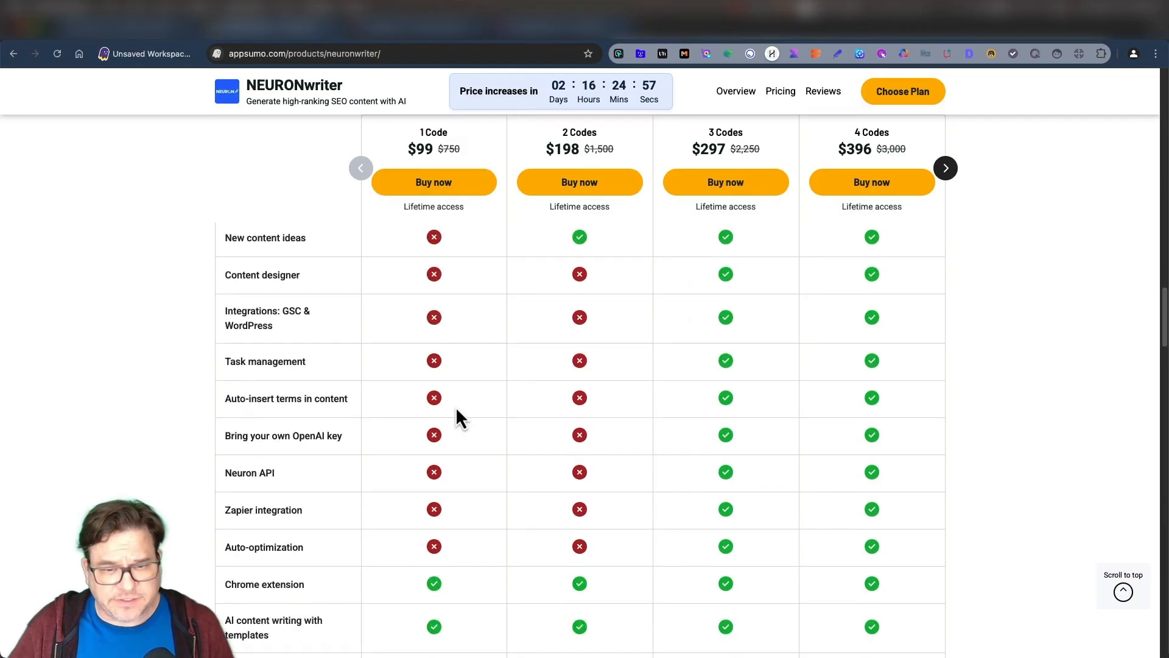
scroll(up, 3)
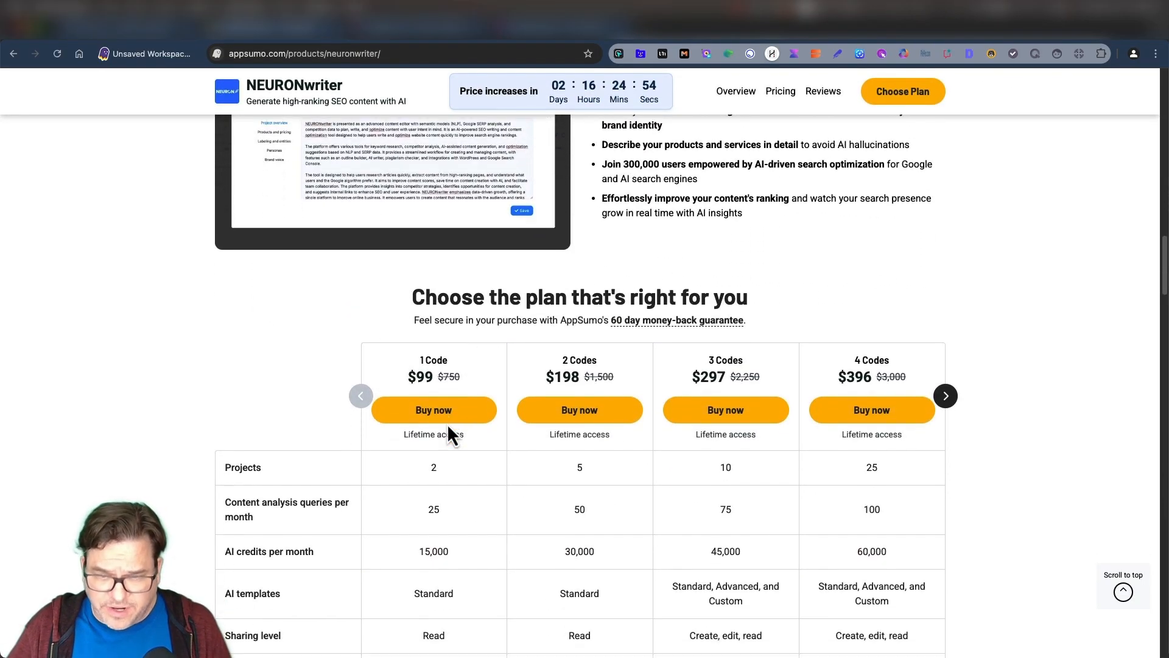
scroll(down, 3)
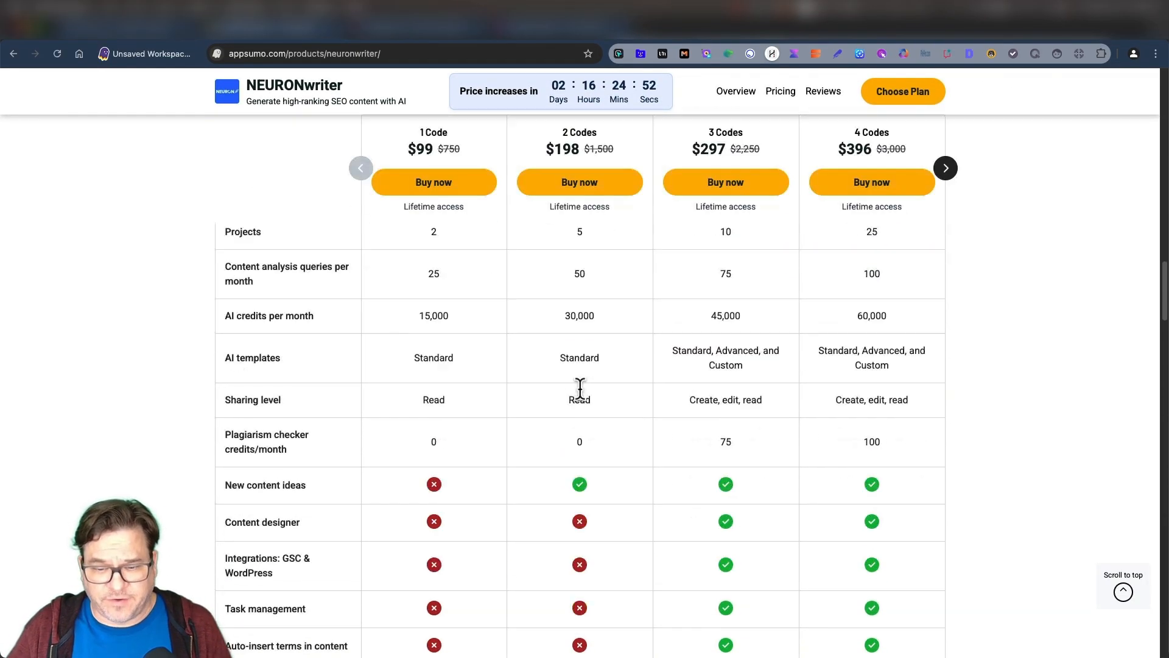
scroll(up, 3)
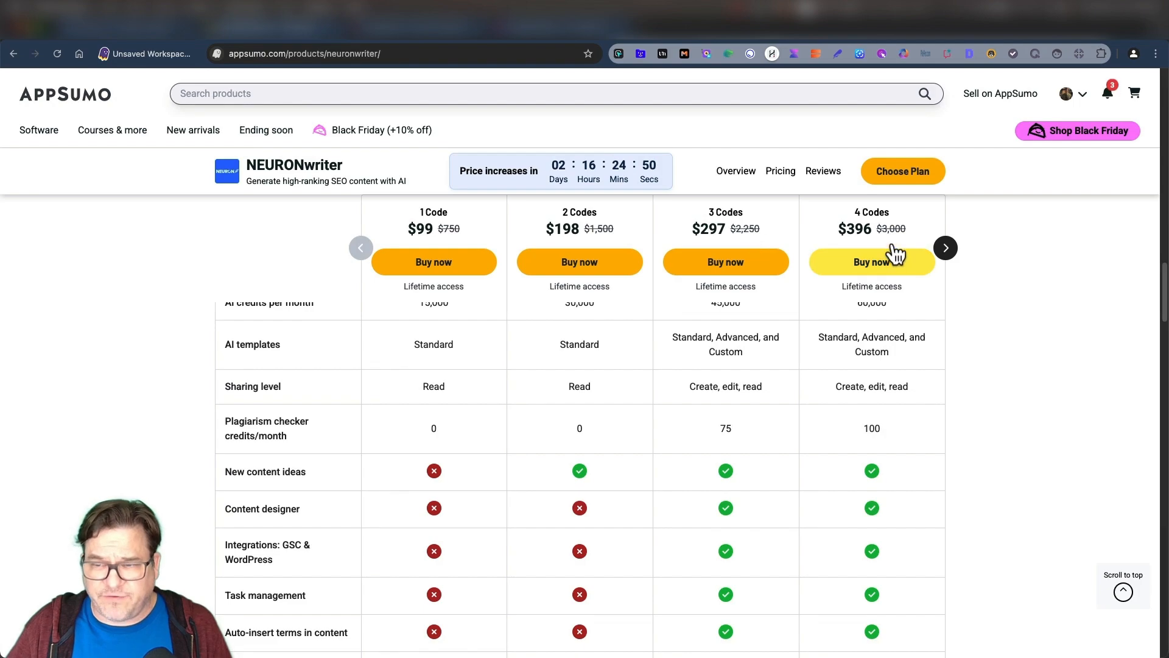
mouse_move(951, 270)
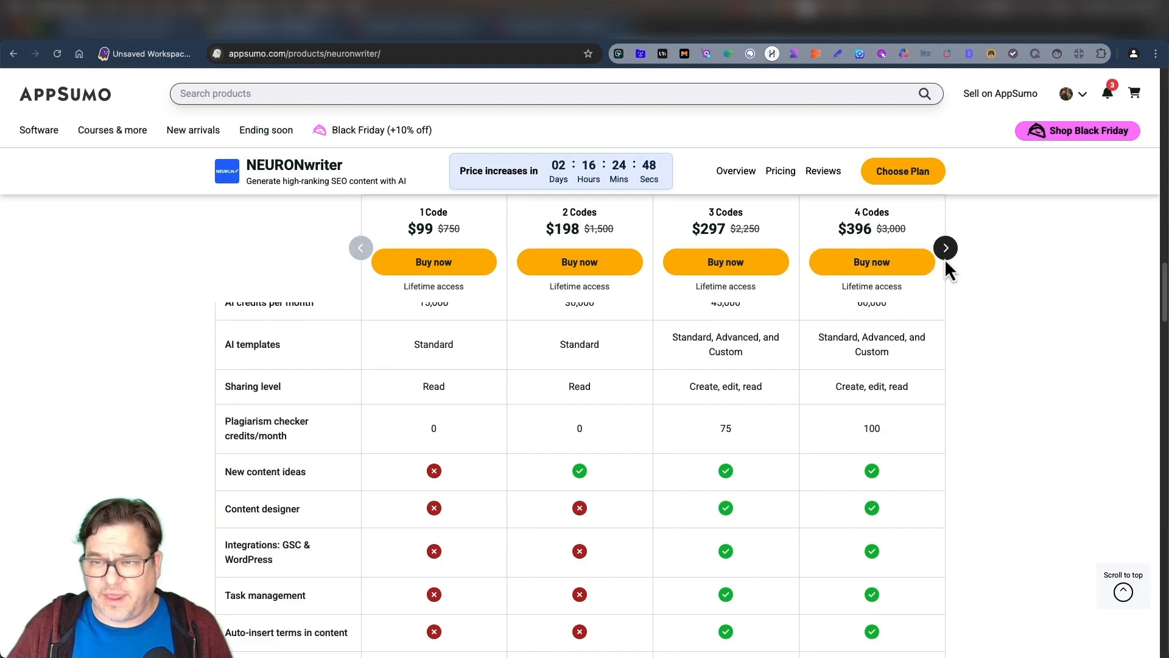
click(945, 247)
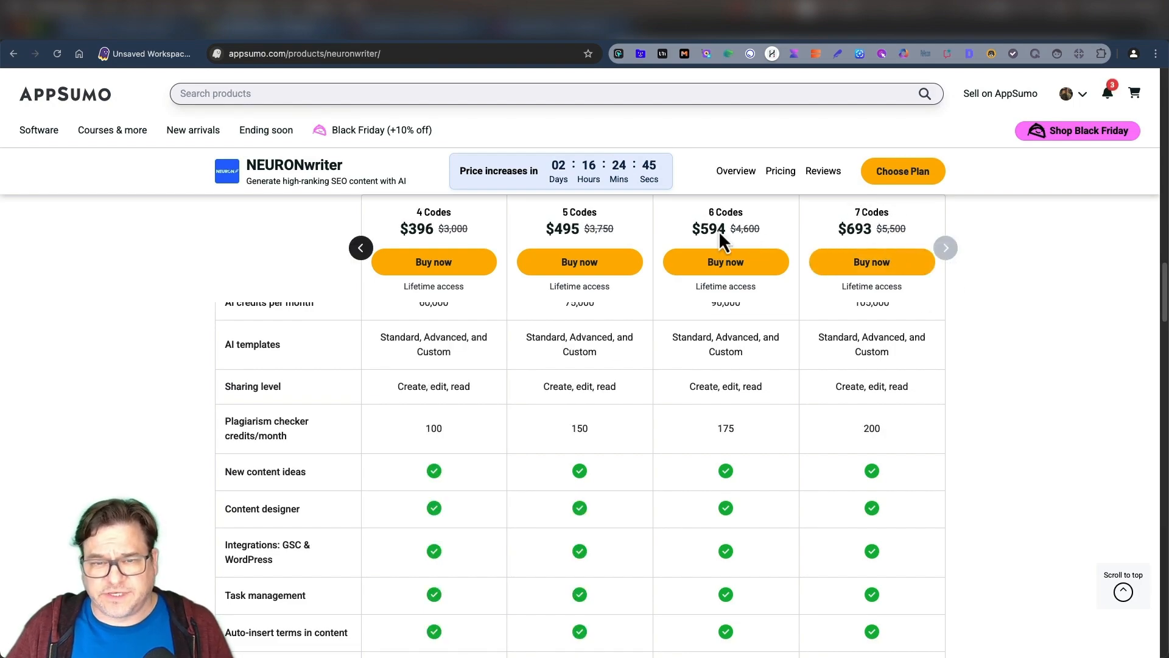
click(360, 247)
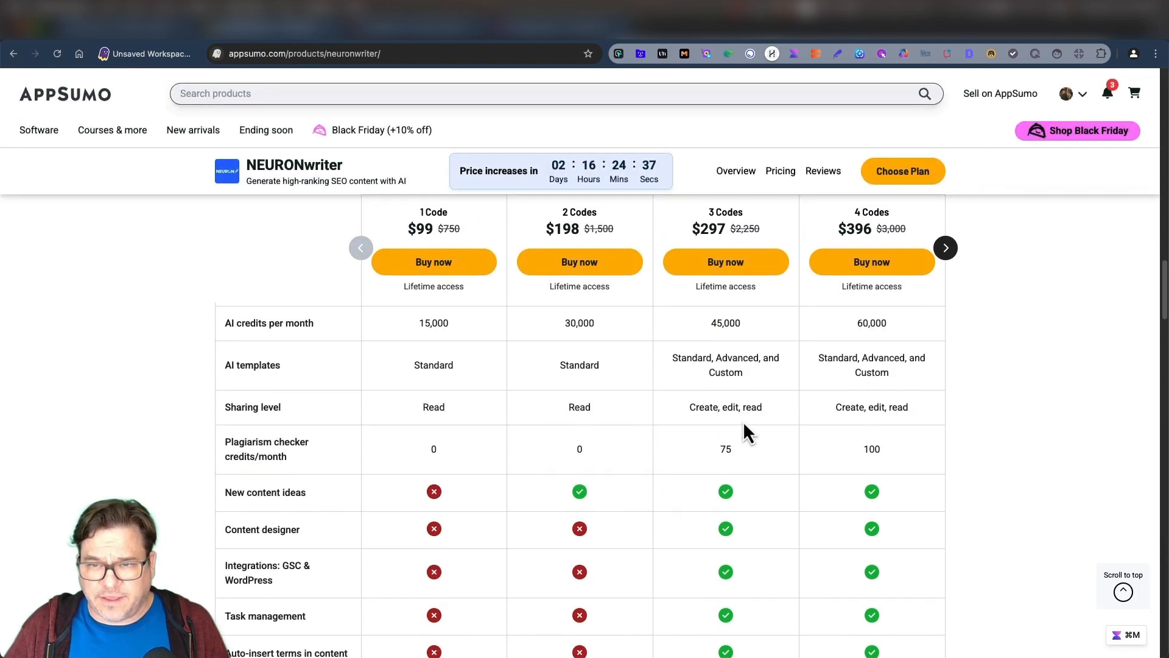
scroll(up, 3)
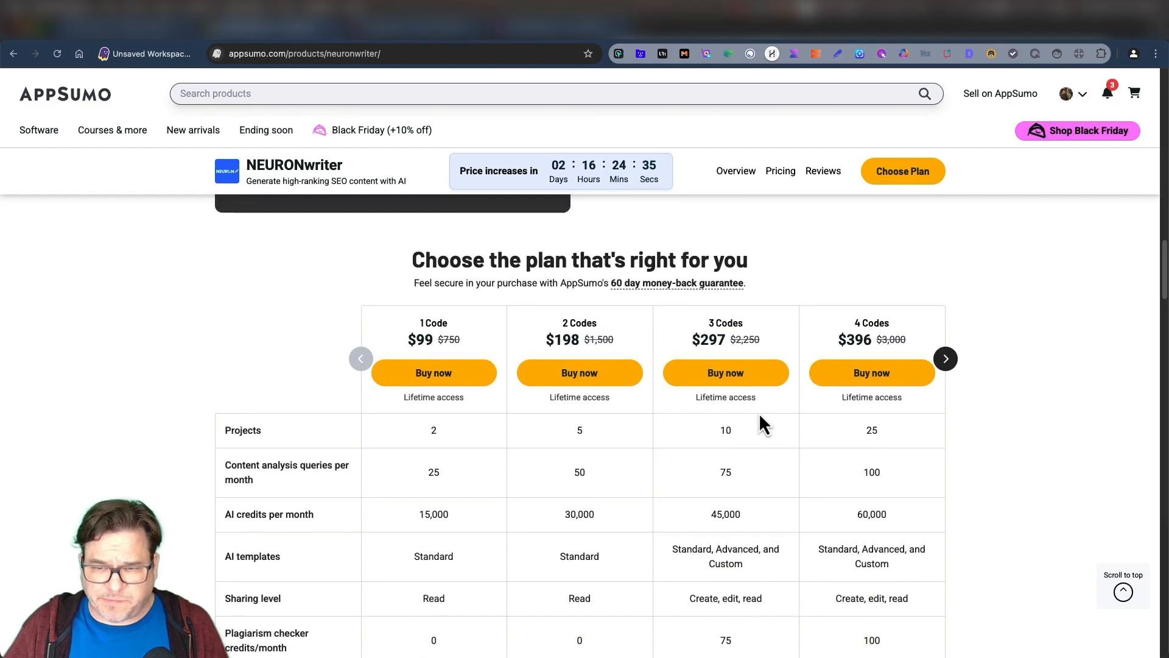
scroll(down, 3)
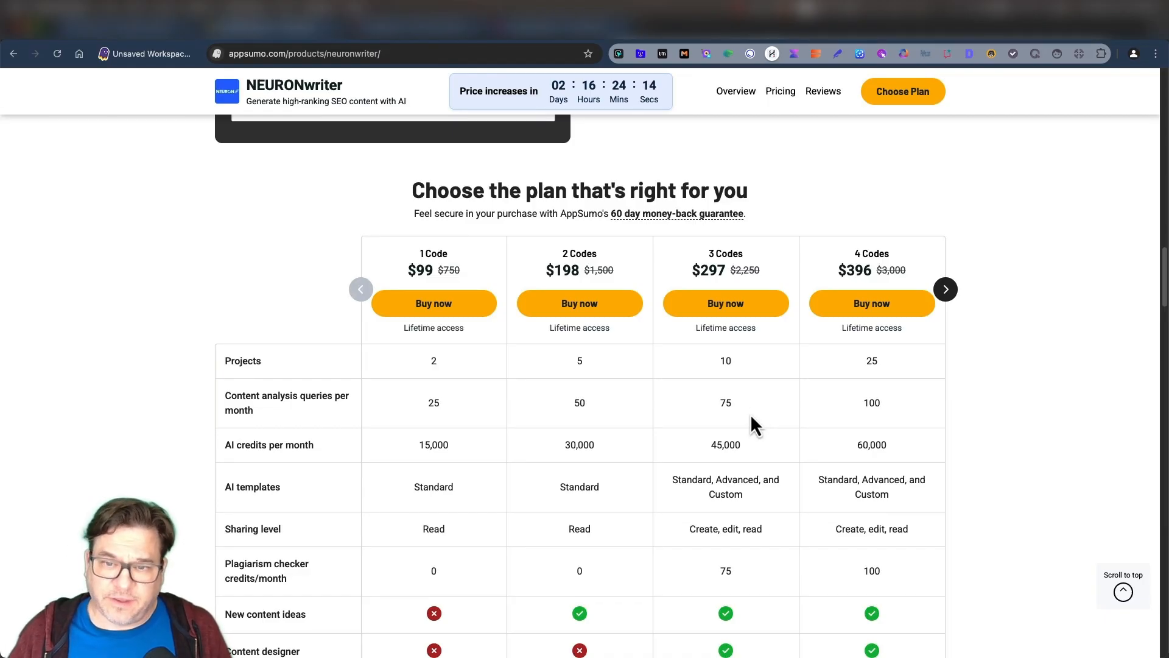
mouse_move(760, 425)
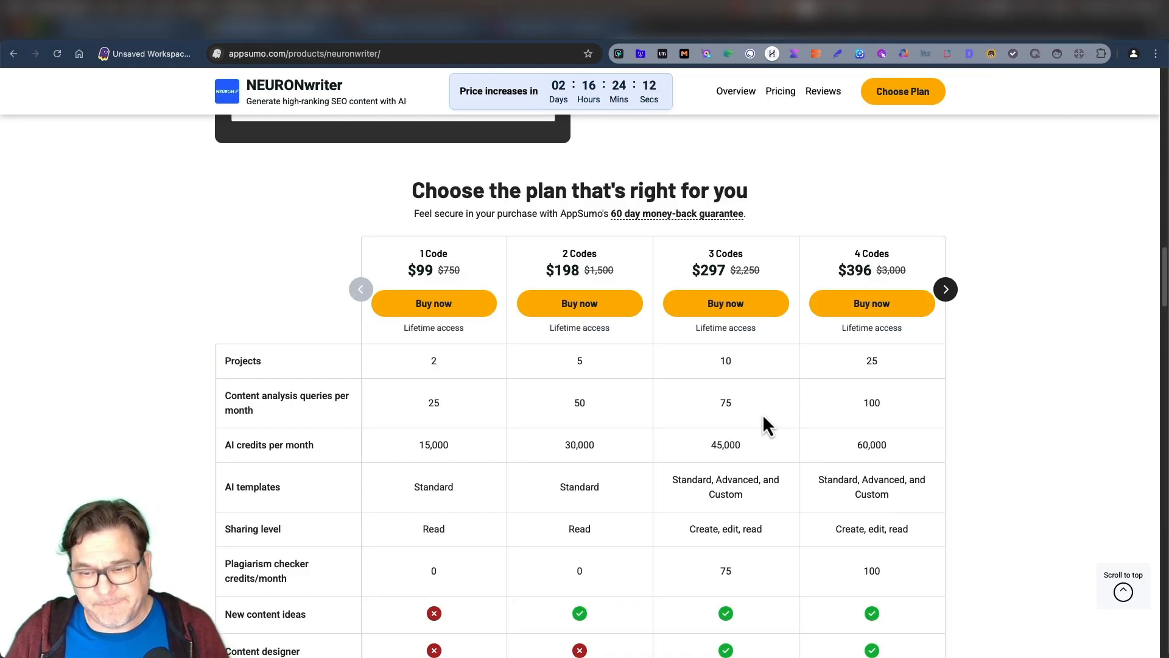